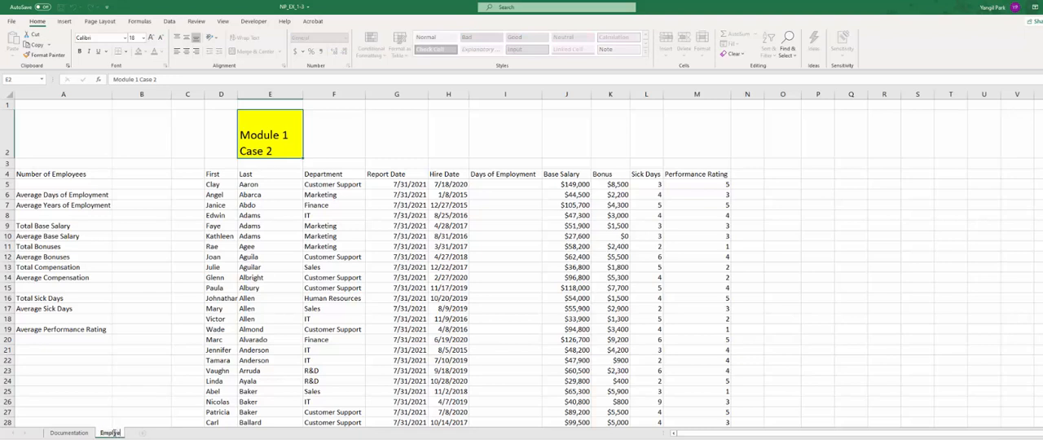
- Confirm the second worksheet's new tab name, Employees
left_click(112, 433)
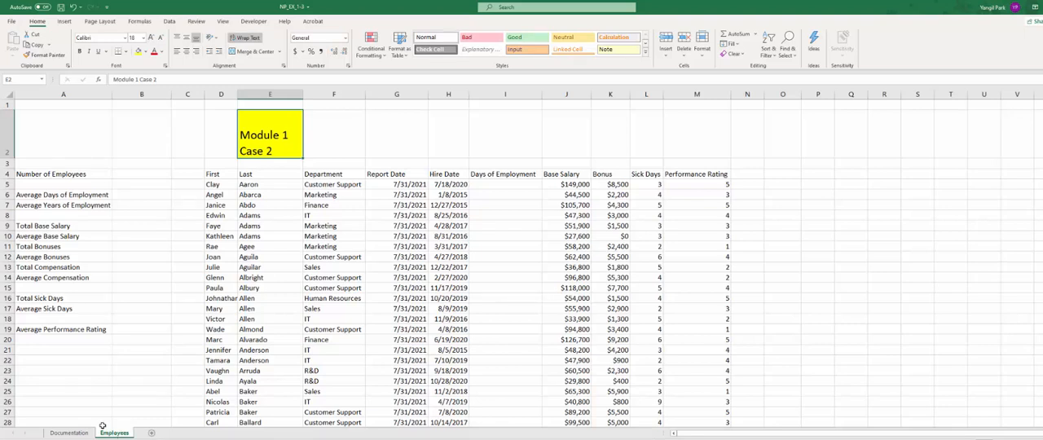
mouse_move(225, 164)
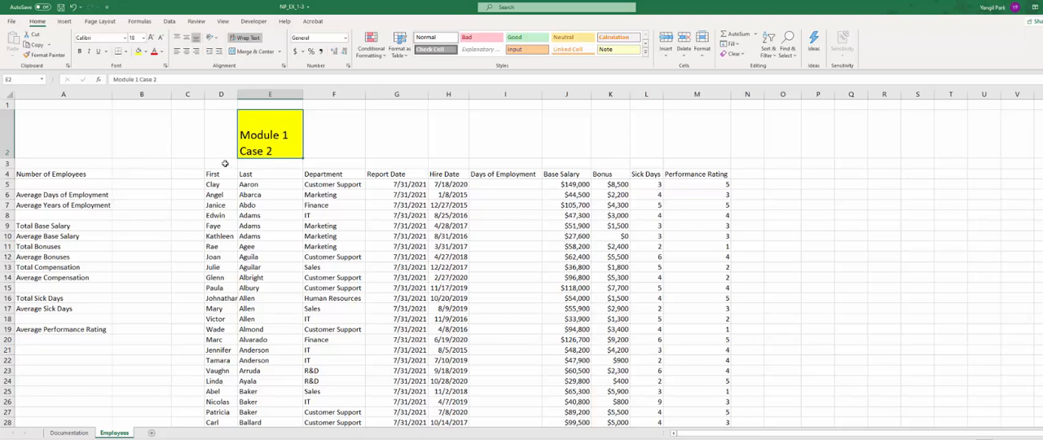
- Enter =G5-H5 in I5 and copy it down the Days of Employment column
left_click(504, 183)
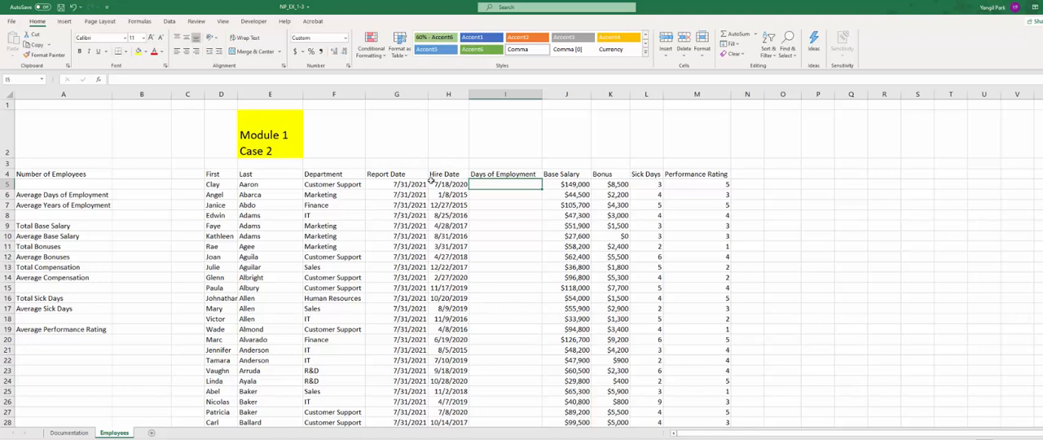
mouse_move(379, 174)
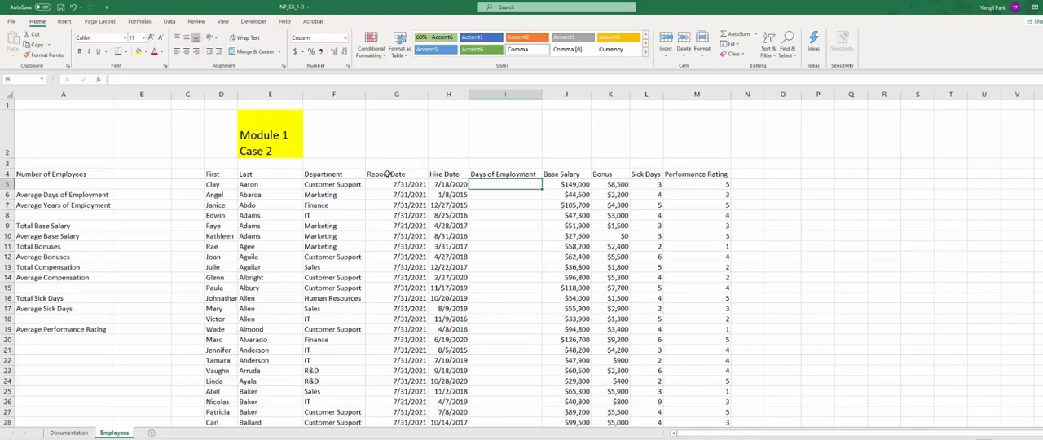
mouse_move(390, 174)
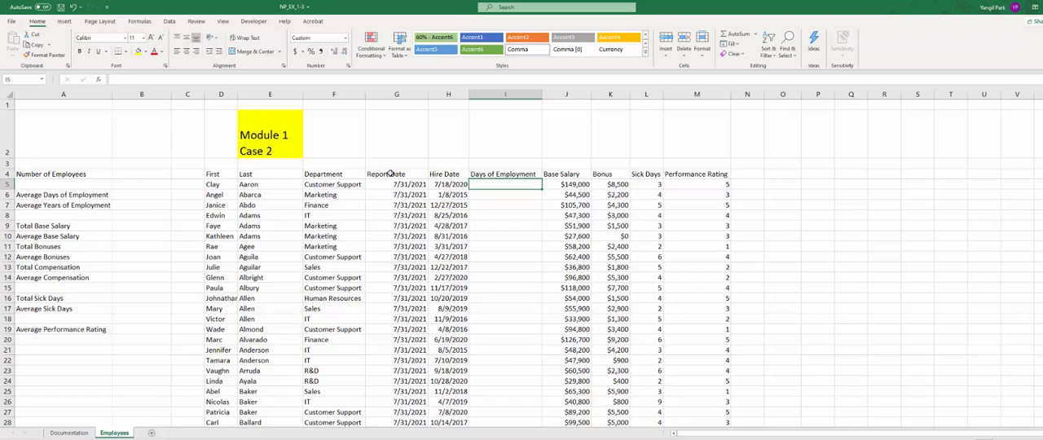
type("=")
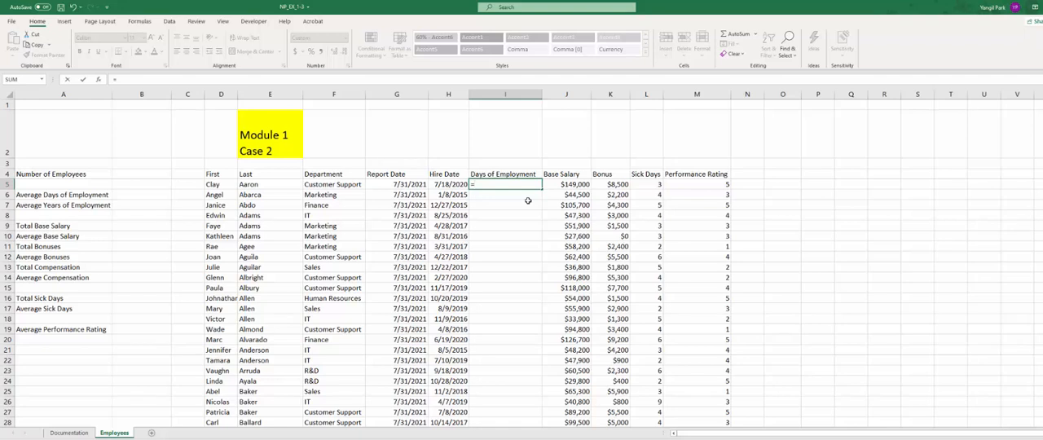
left_click(397, 184)
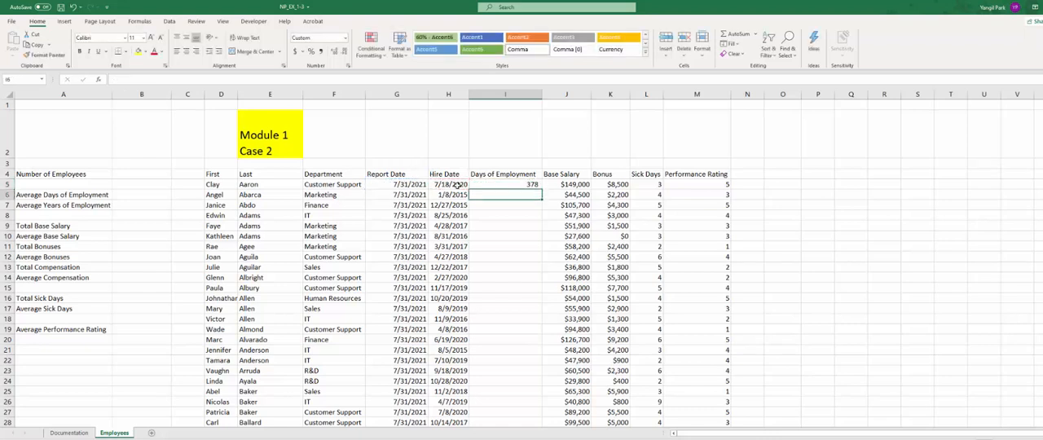
left_click(505, 184)
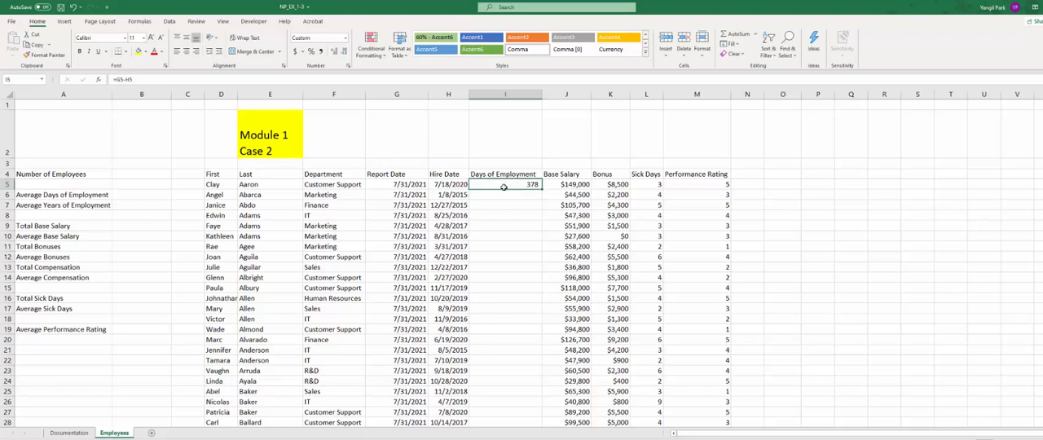
mouse_move(524, 199)
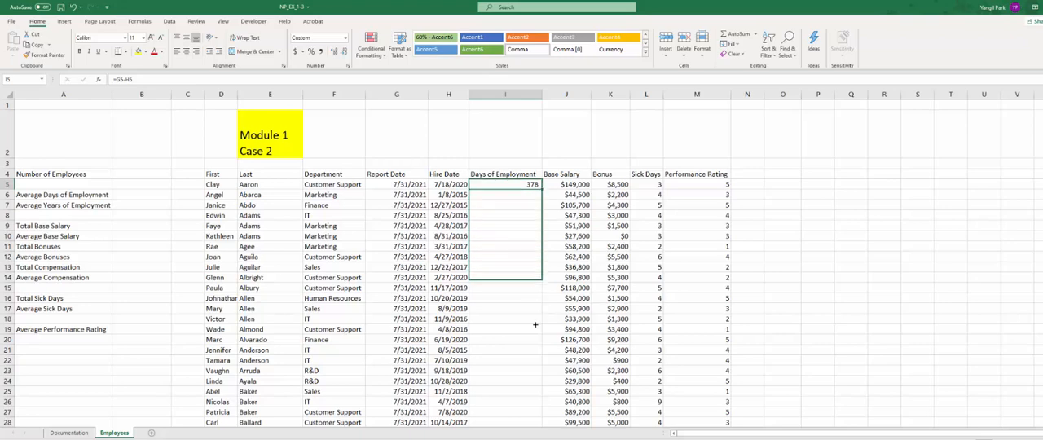
scroll("down", 3)
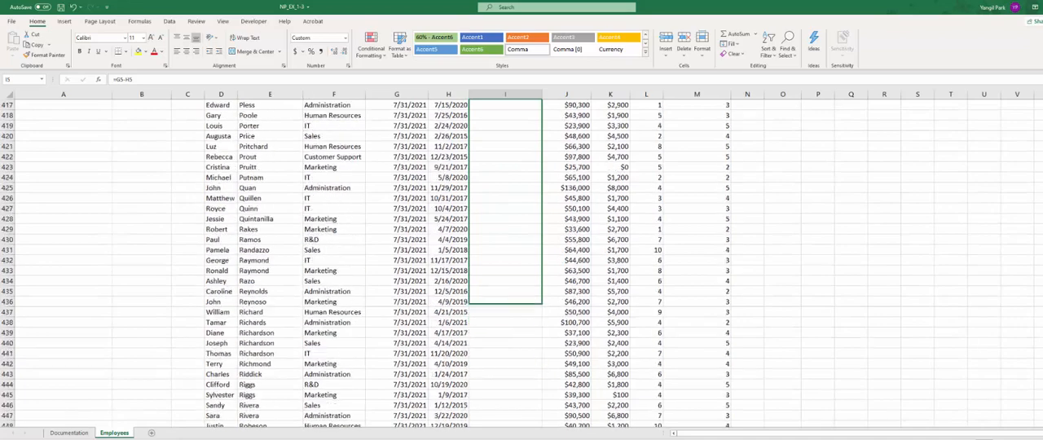
scroll("down", 3)
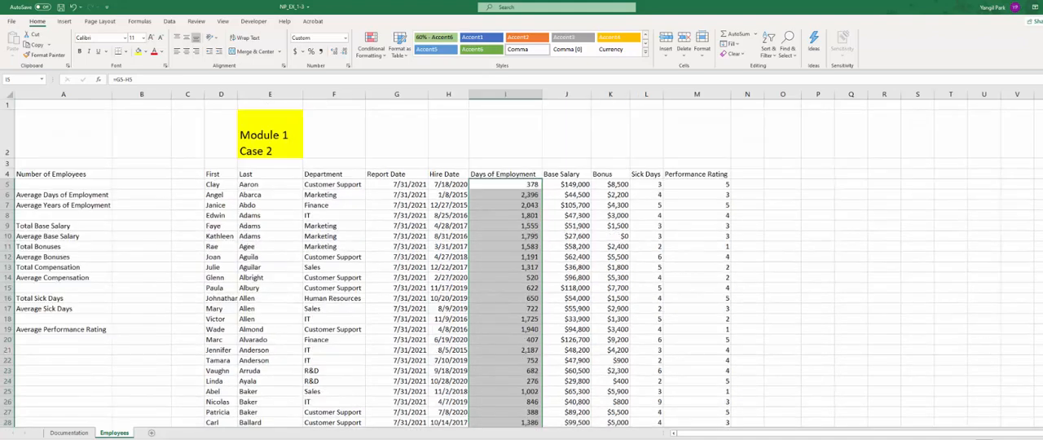
left_click(502, 184)
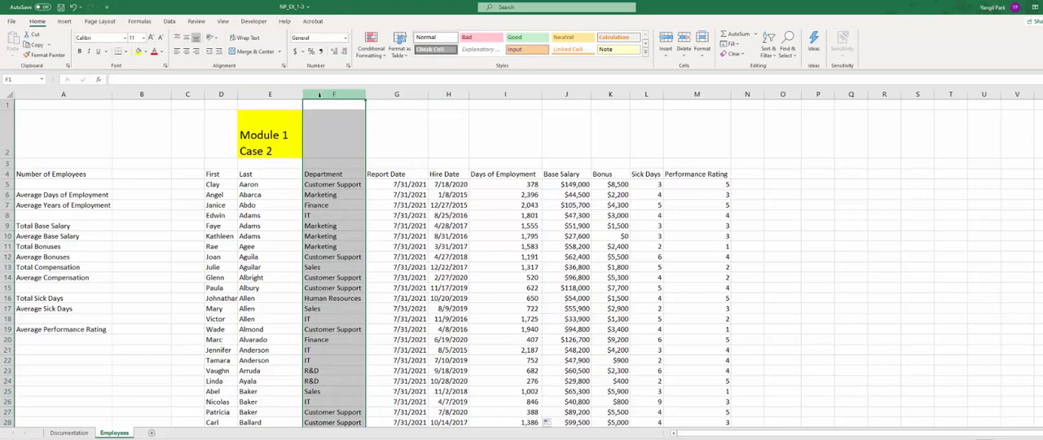
right_click(334, 94)
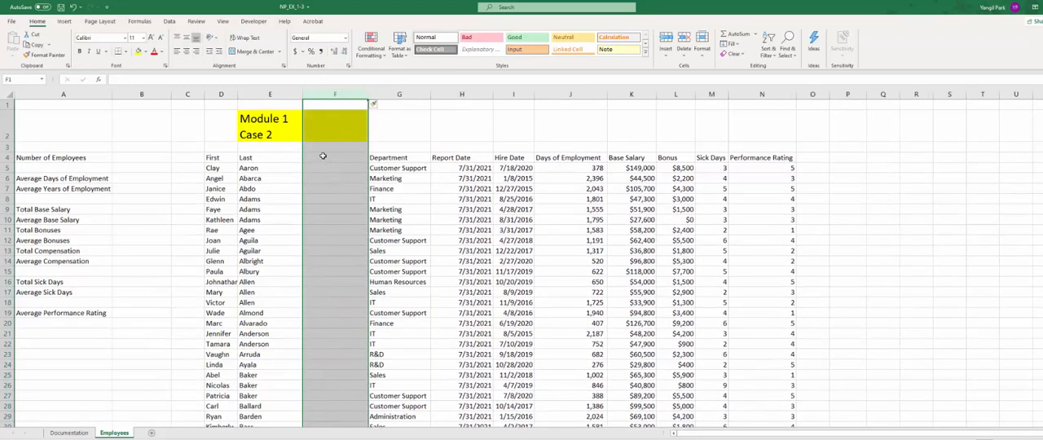
left_click(334, 158)
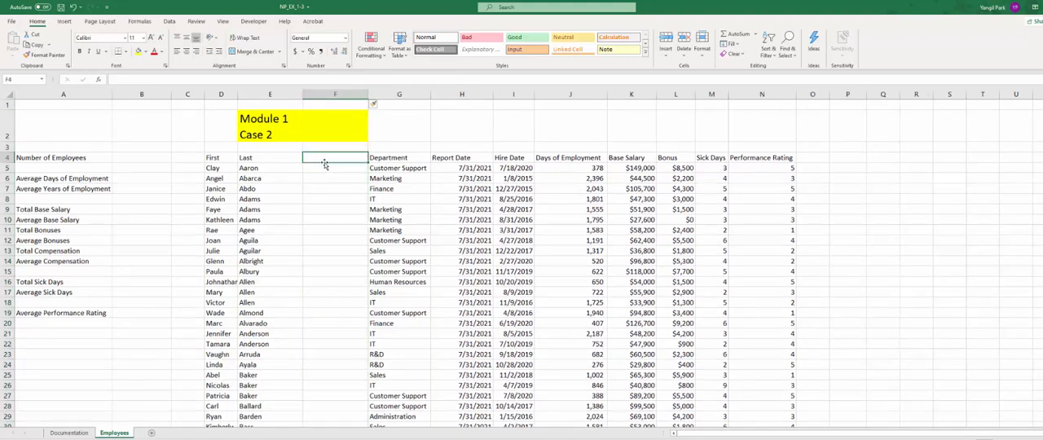
type("Full Name")
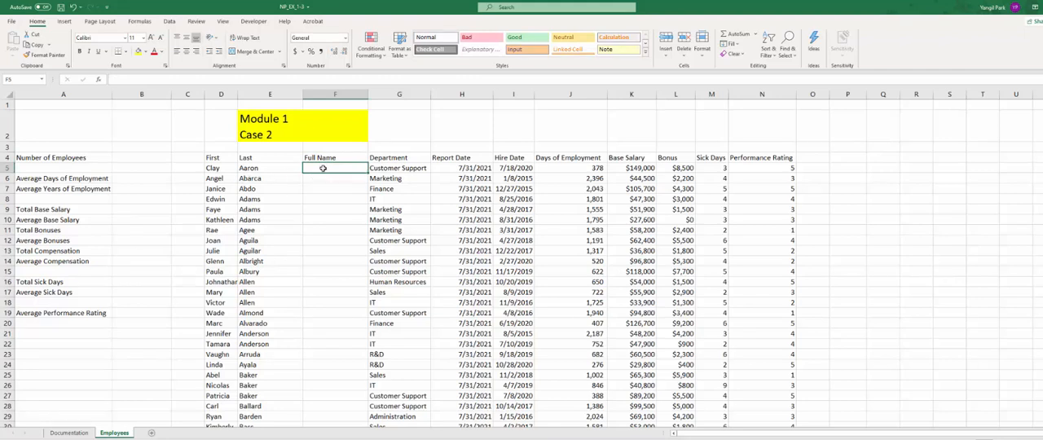
type("C")
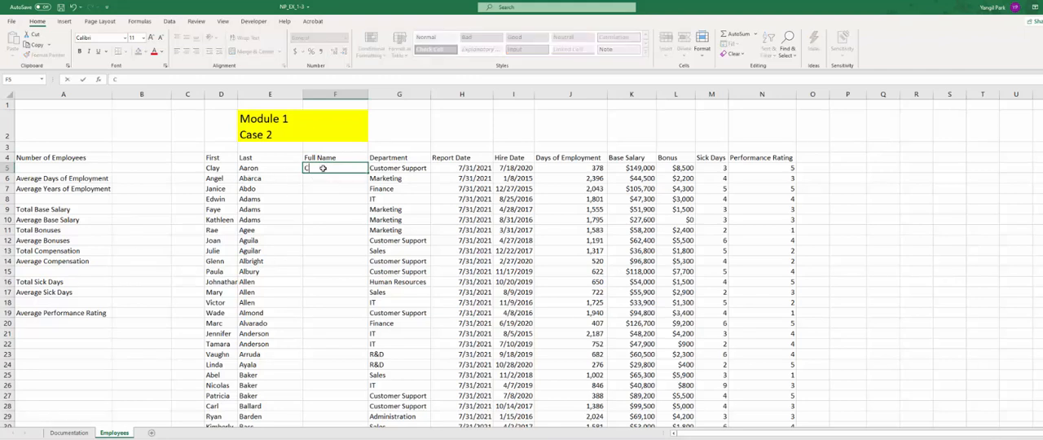
type("lay Aaron")
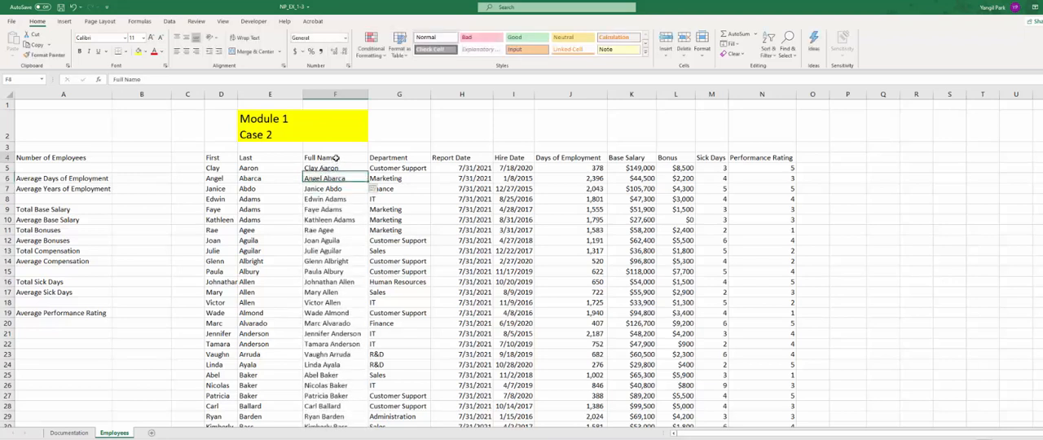
left_click(335, 158)
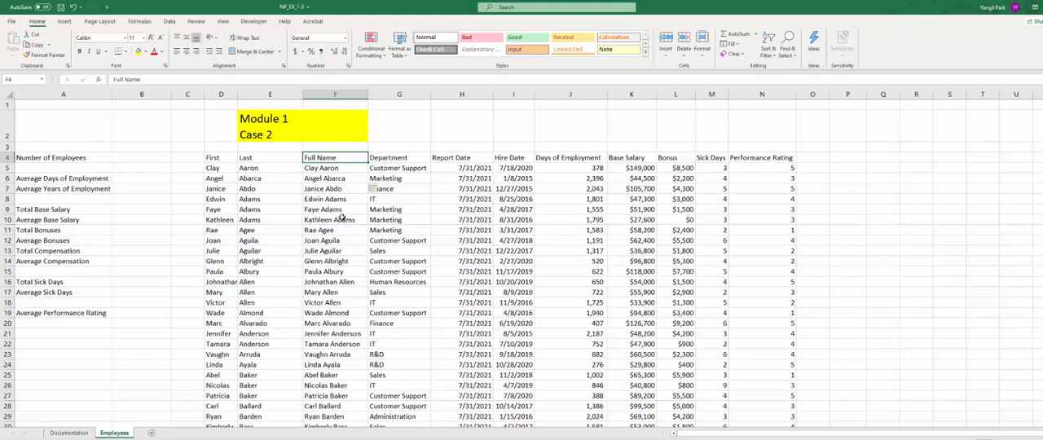
mouse_move(187, 110)
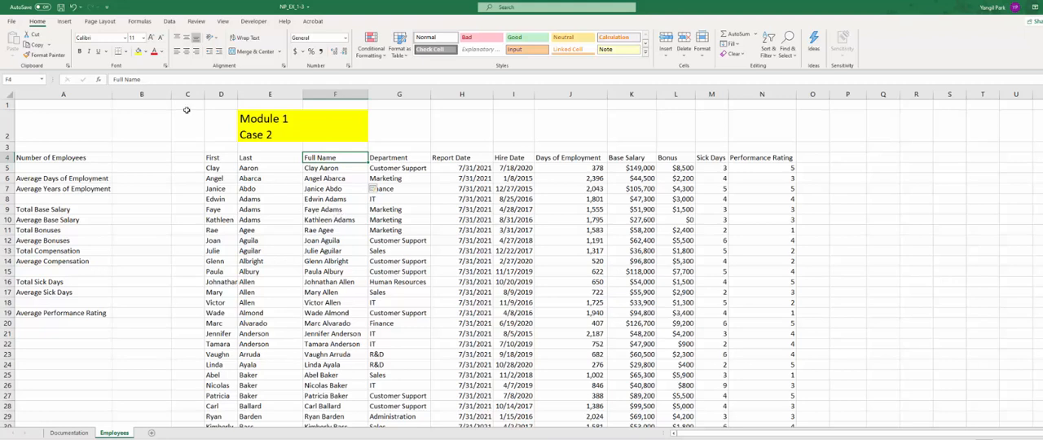
- Type 'Meucci Digital, Inc.' in A1 and 'Employee Summary' in A2
left_click(64, 104)
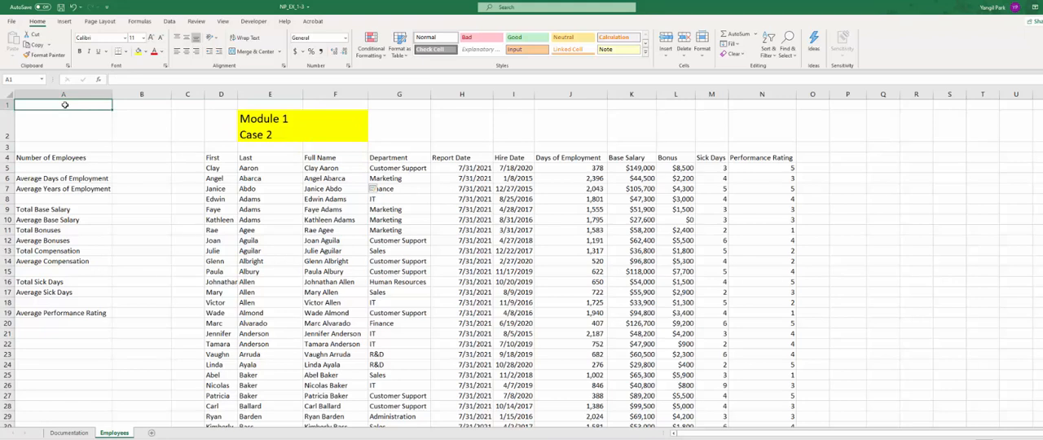
type("Meu")
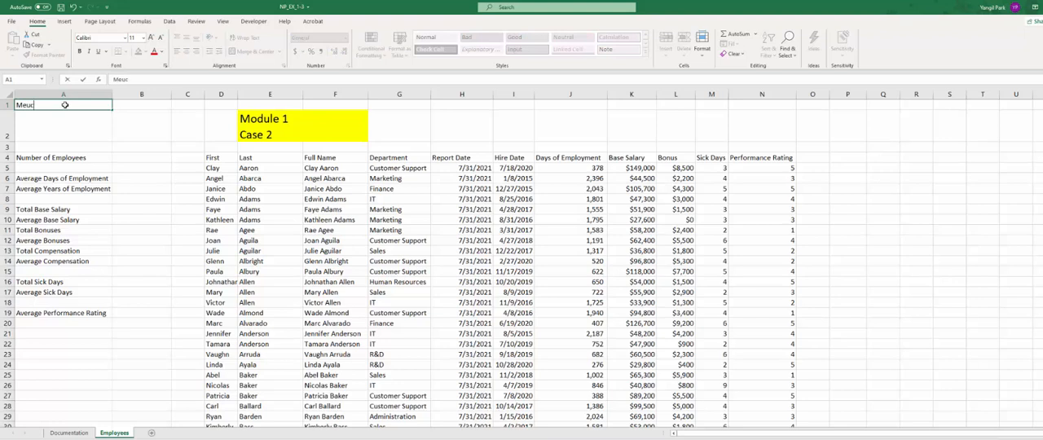
type("ci Digital, Inc.")
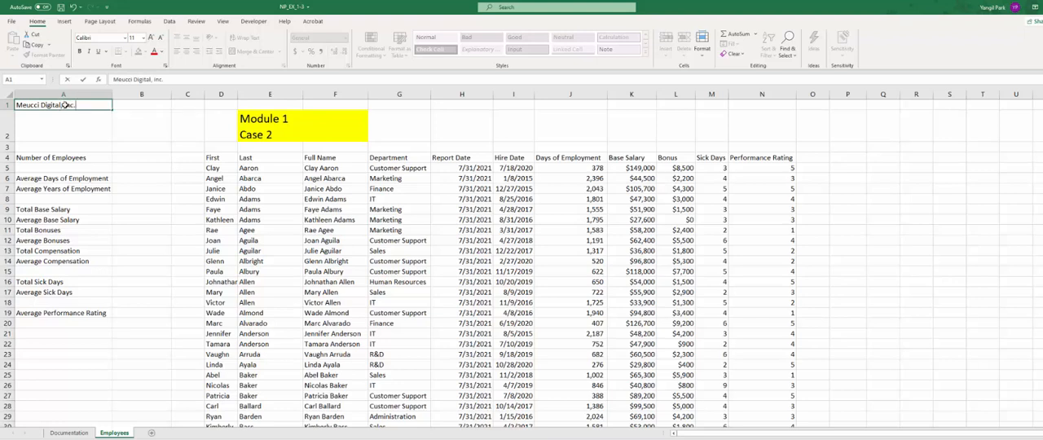
left_click(63, 128)
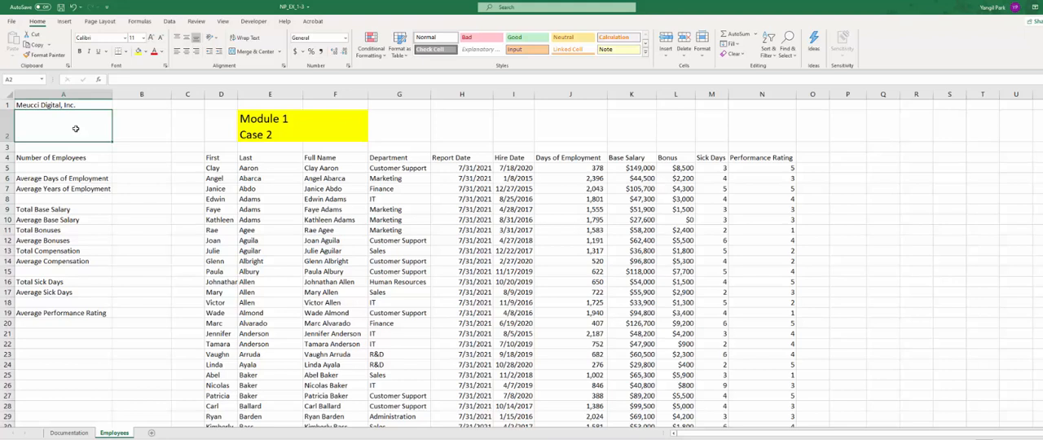
type("Emp")
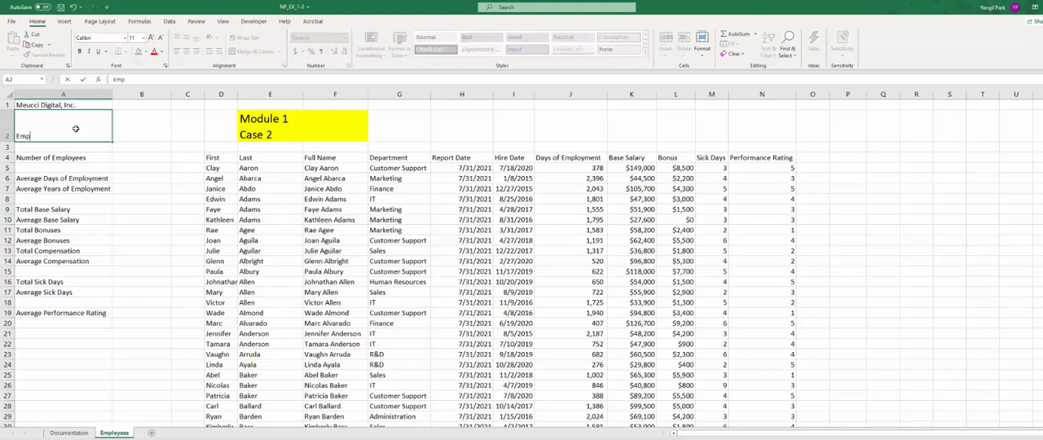
type("loyee Summary")
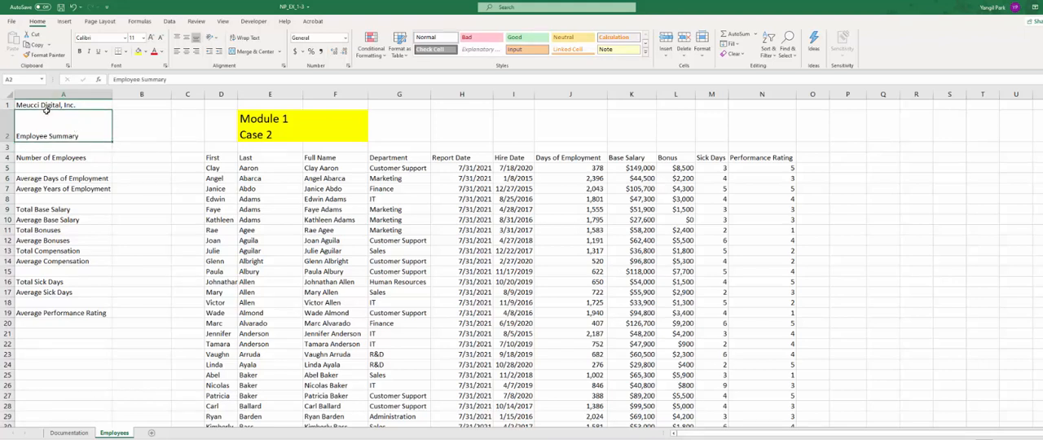
- Apply the Title style to A1 and a Heading style to A2, then select the summary labels
left_click(63, 105)
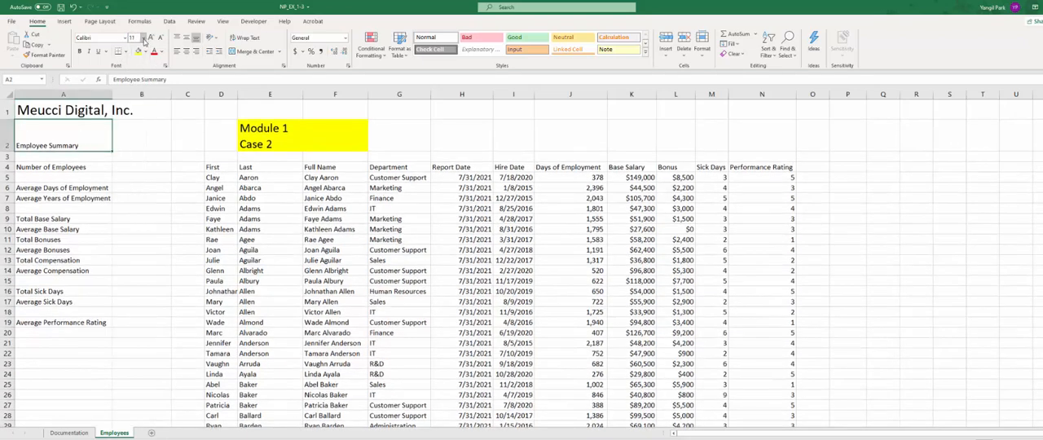
left_click(141, 38)
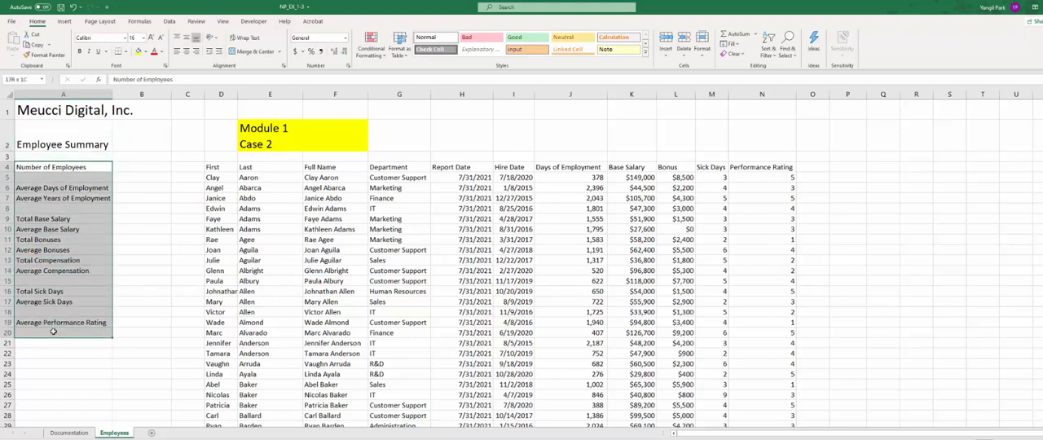
left_click(63, 188)
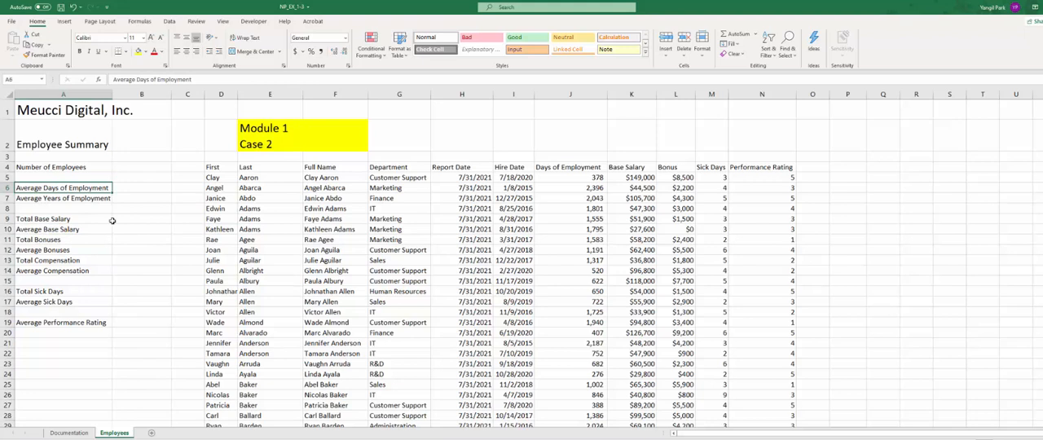
left_click(40, 239)
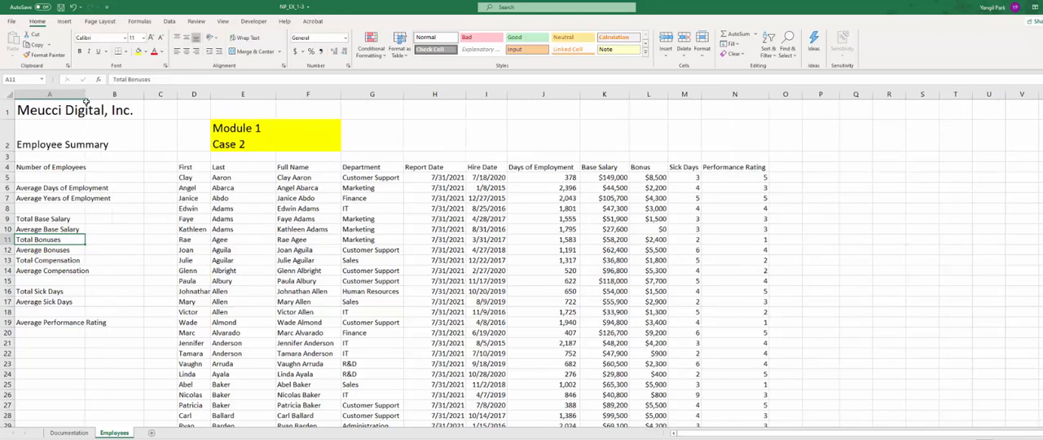
- Widen column B for the summary values and adjust another column's width slightly
left_click_drag(88, 94, 117, 94)
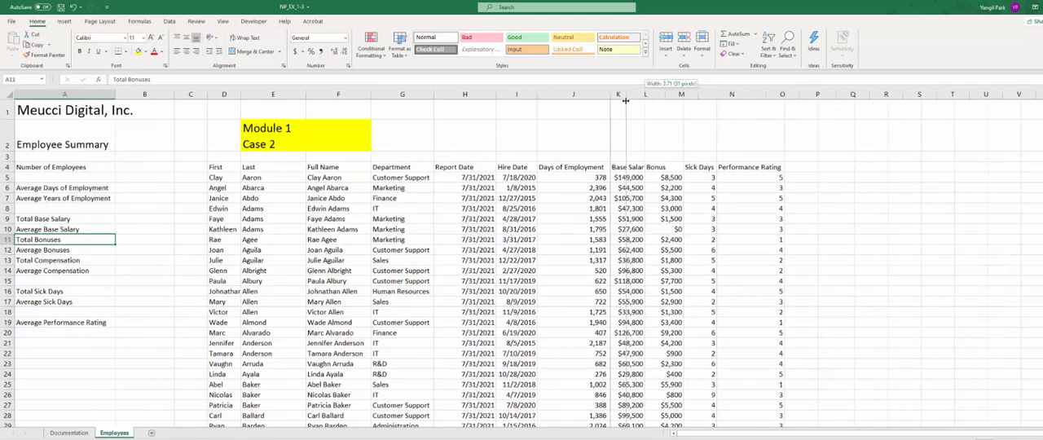
left_click_drag(626, 94, 618, 93)
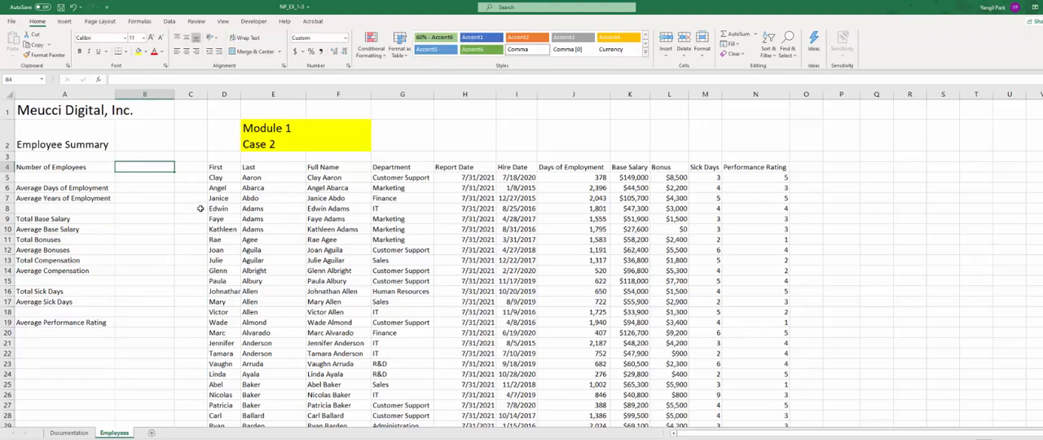
mouse_move(202, 207)
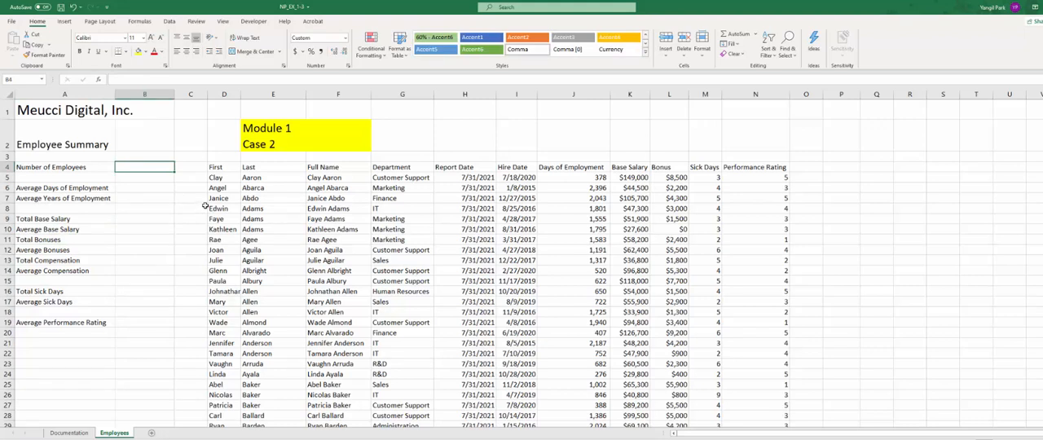
mouse_move(350, 285)
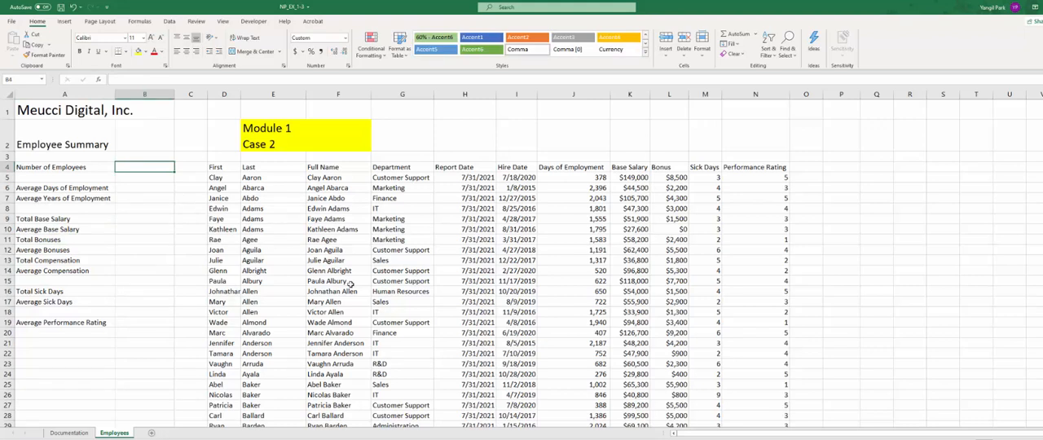
- Enter =COUNT(I:I) in B4 so the employee count shows 578
type("=count")
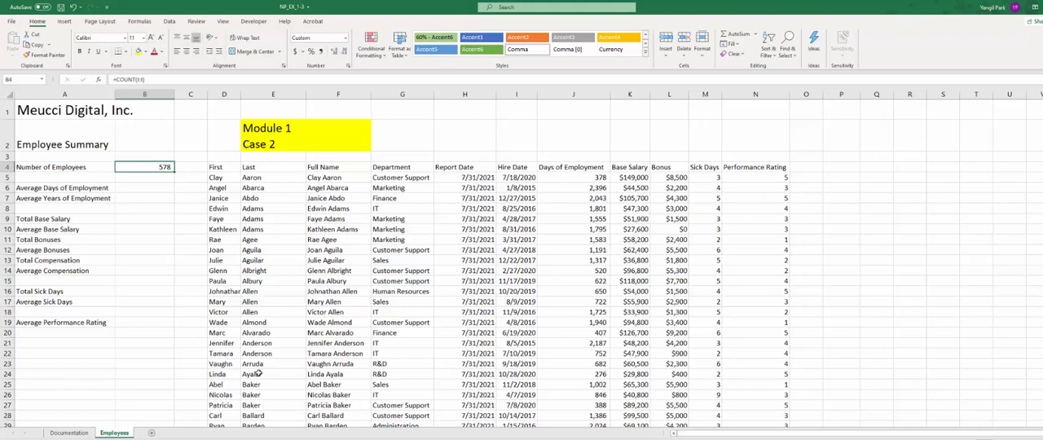
left_click(144, 181)
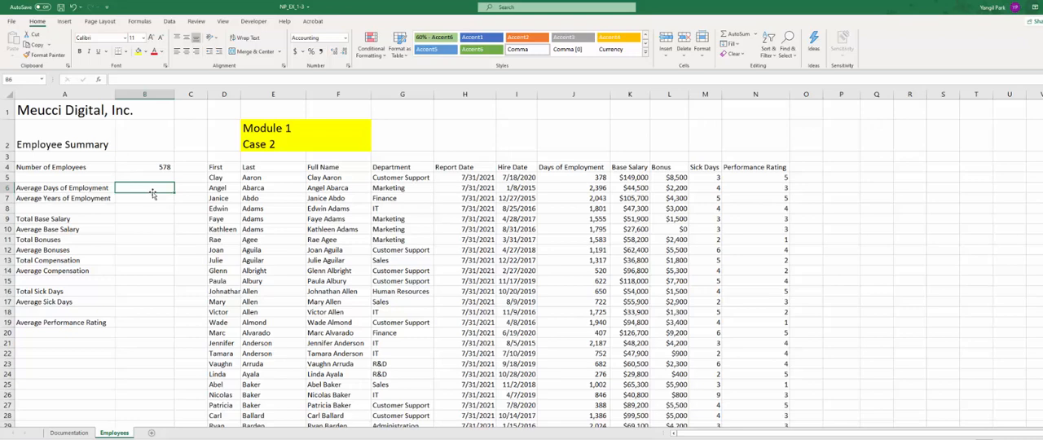
- Enter =AVERAGE(J:J) in B6 for 1,232.99, then review the B6 and B4 formulas
type("=average")
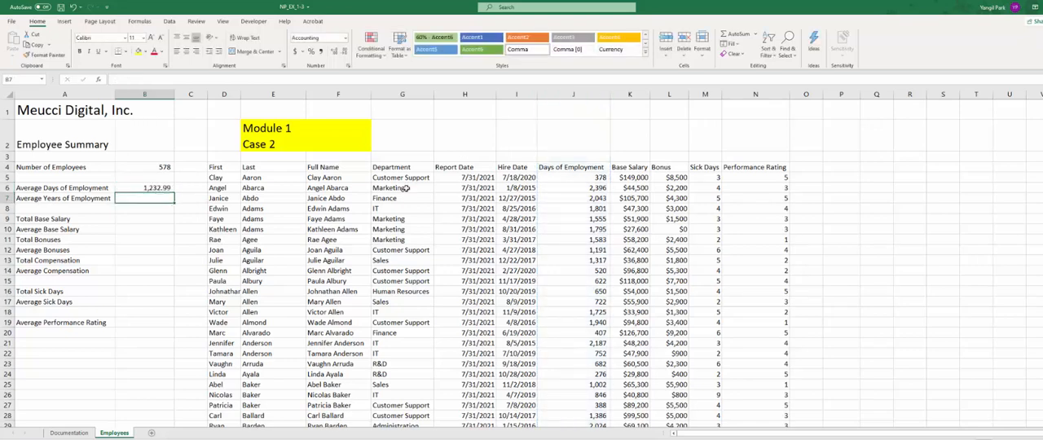
mouse_move(247, 223)
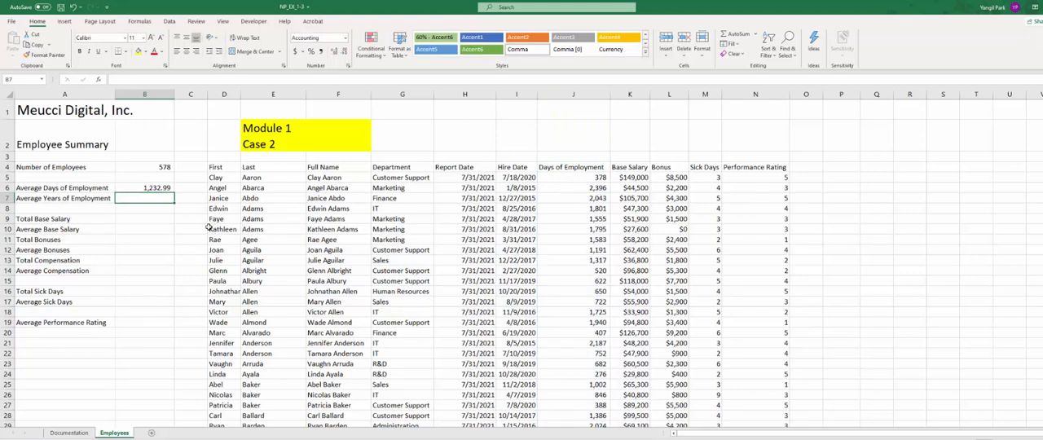
left_click(144, 187)
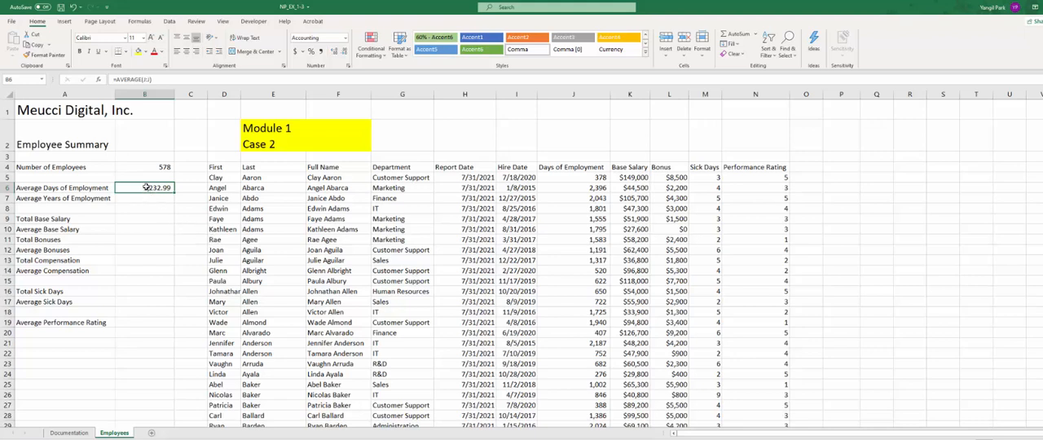
mouse_move(146, 187)
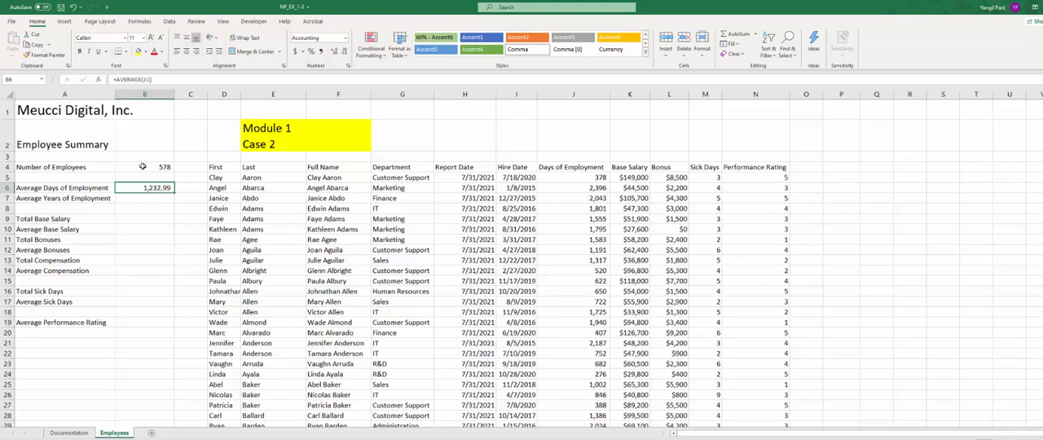
left_click(144, 166)
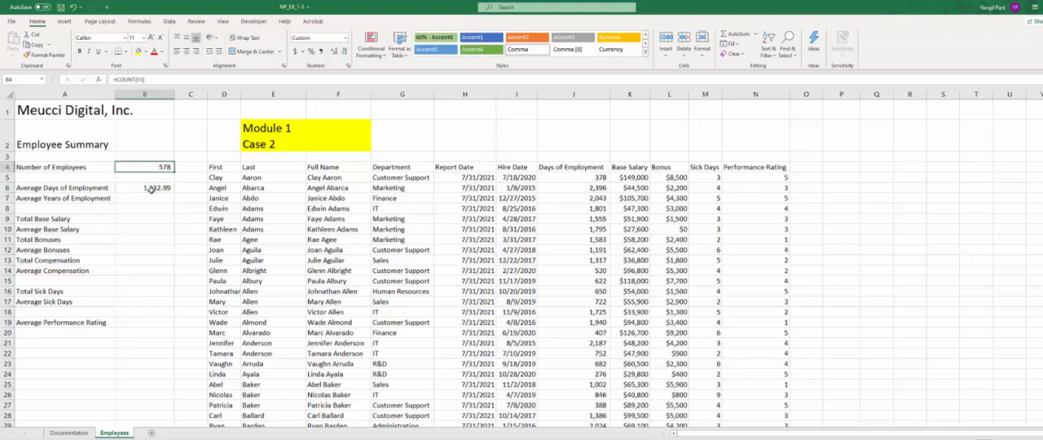
- Enter =SUM(J:J)/B4 in C6 as a check that gives 1233
left_click(189, 187)
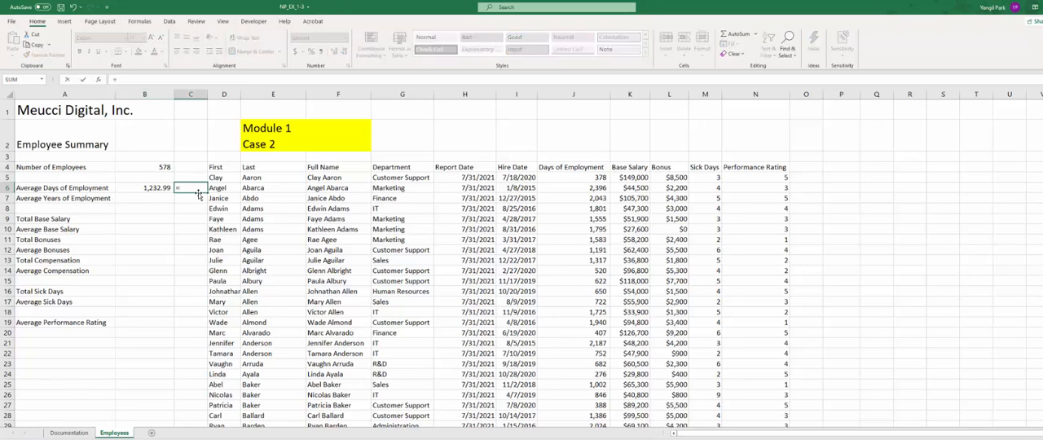
type("=sum(")
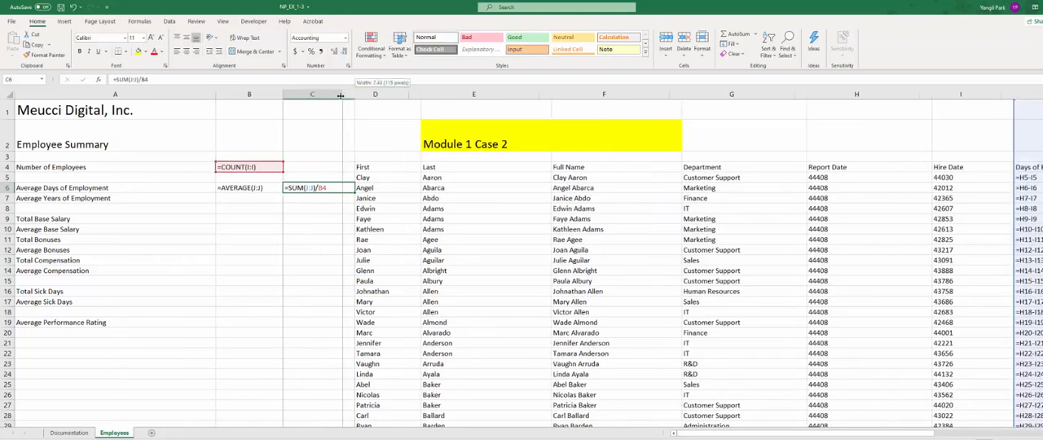
left_click(249, 187)
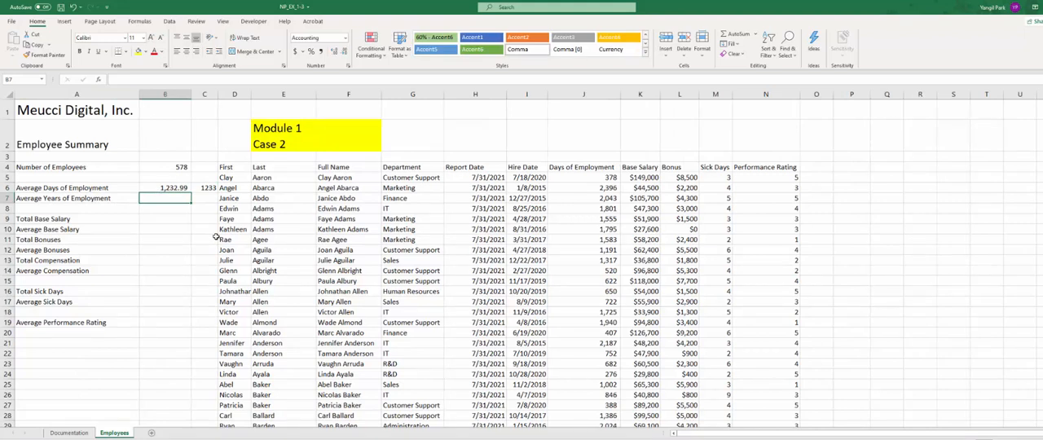
- Enter =B6/365.25 in B7 so Average Years of Employment shows 3.38
left_click(165, 188)
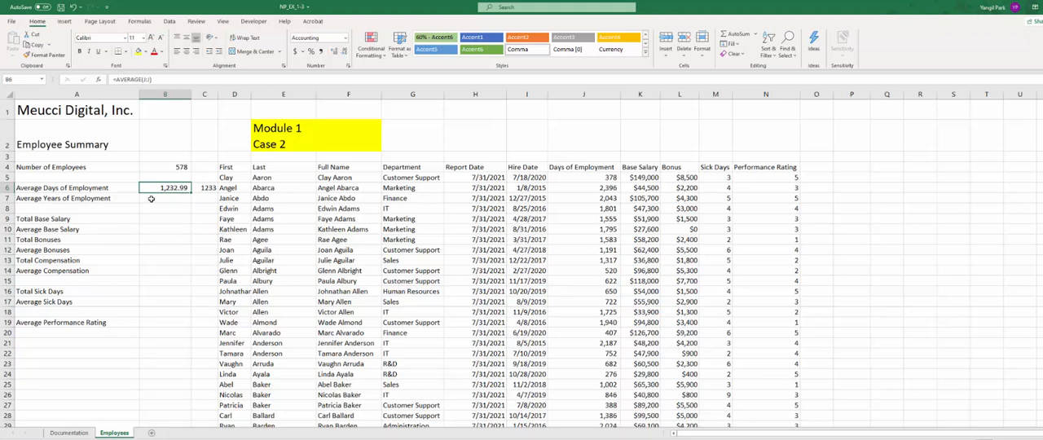
left_click(165, 198)
type("=B6/")
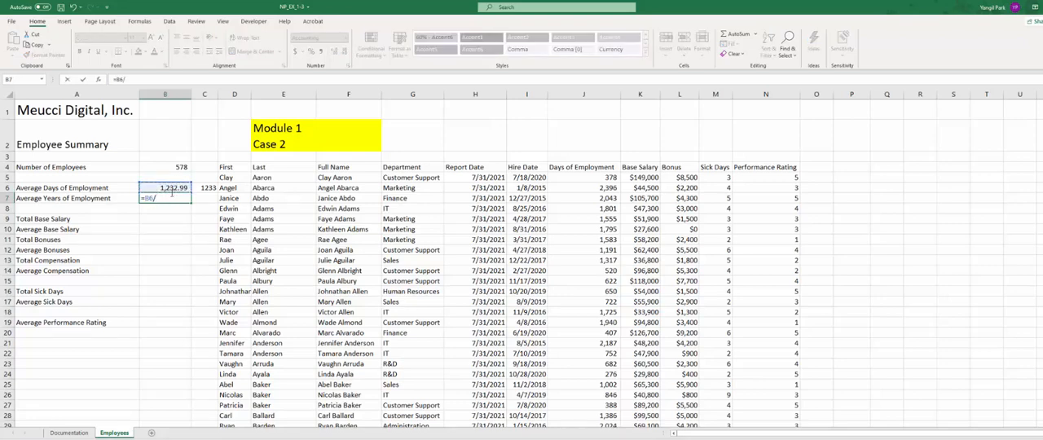
type("365.")
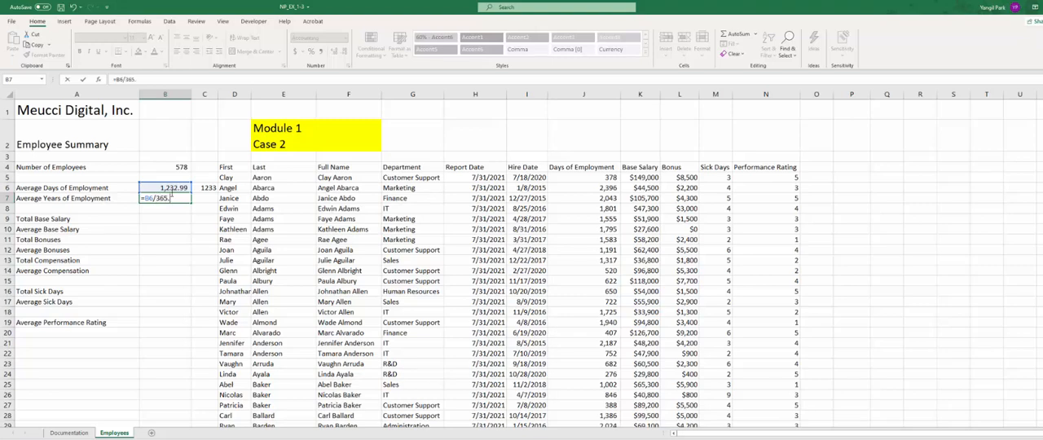
type("25")
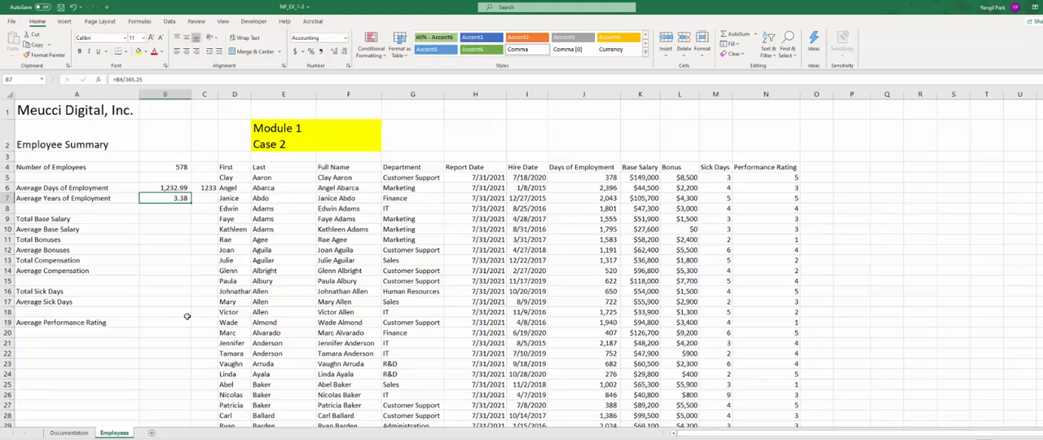
left_click(165, 218)
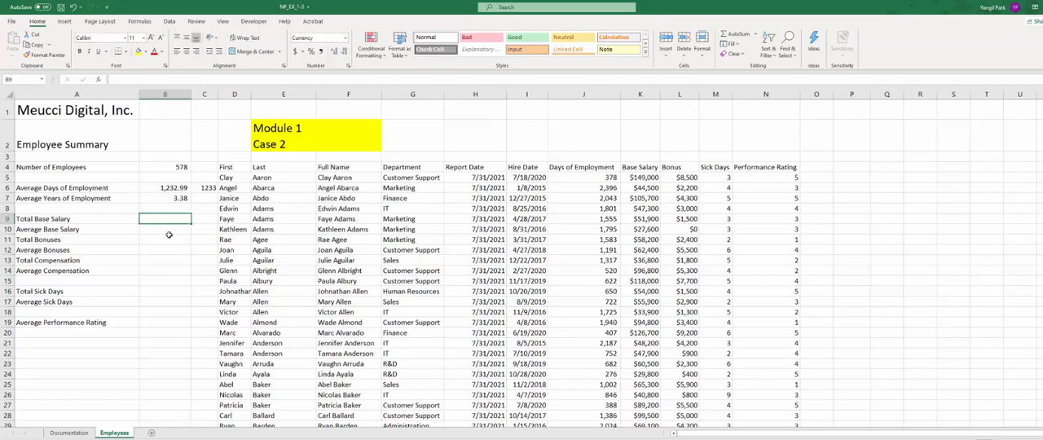
- Enter Total Base Salary as =SUM(K:K) and Average Base Salary as =B9/B4
type("=sum(")
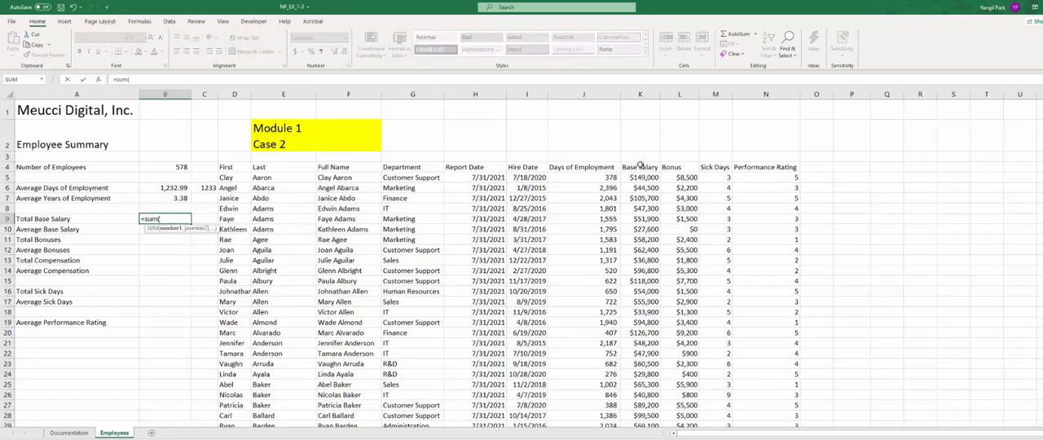
left_click(640, 93)
type("=B9/")
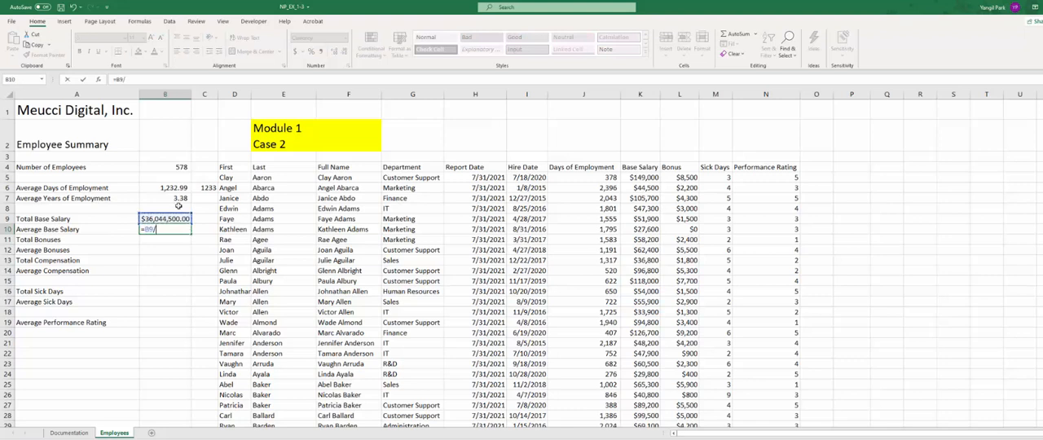
left_click(164, 167)
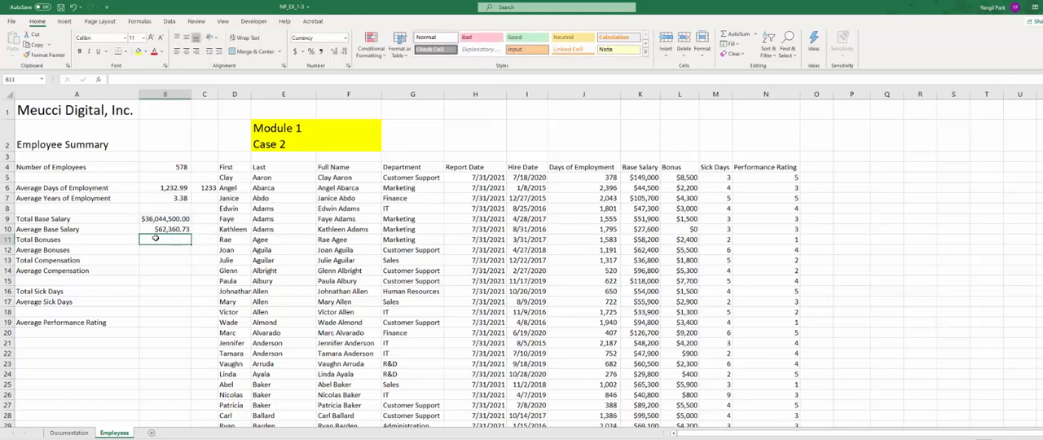
- Enter Total Bonuses as =SUM(L:L) and Average Bonuses as =B11/B4
type("=sum(")
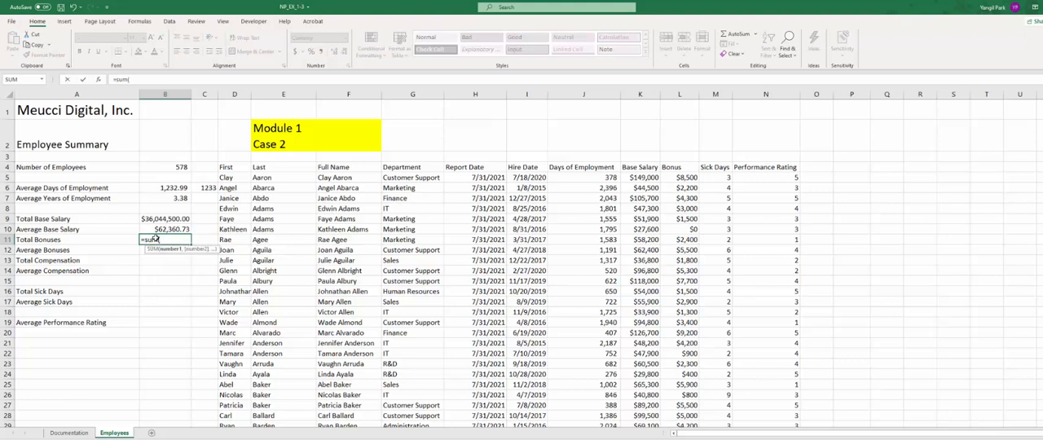
mouse_move(678, 66)
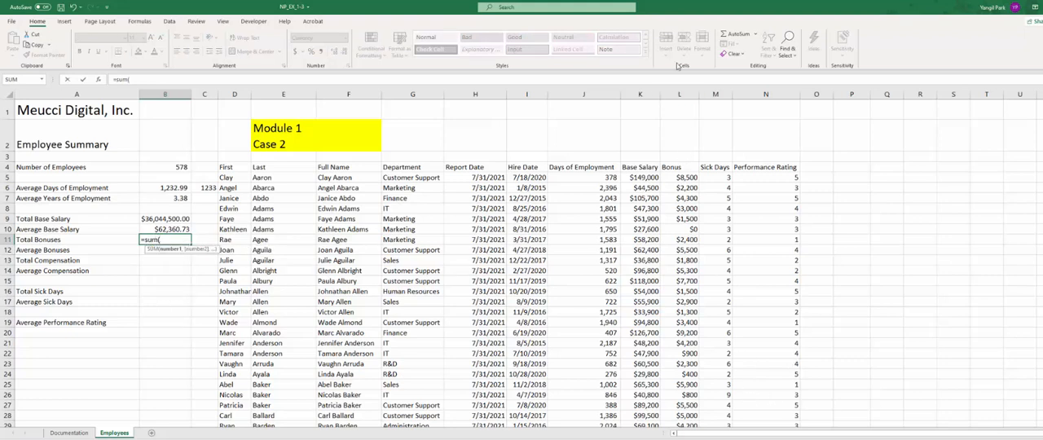
left_click(679, 94)
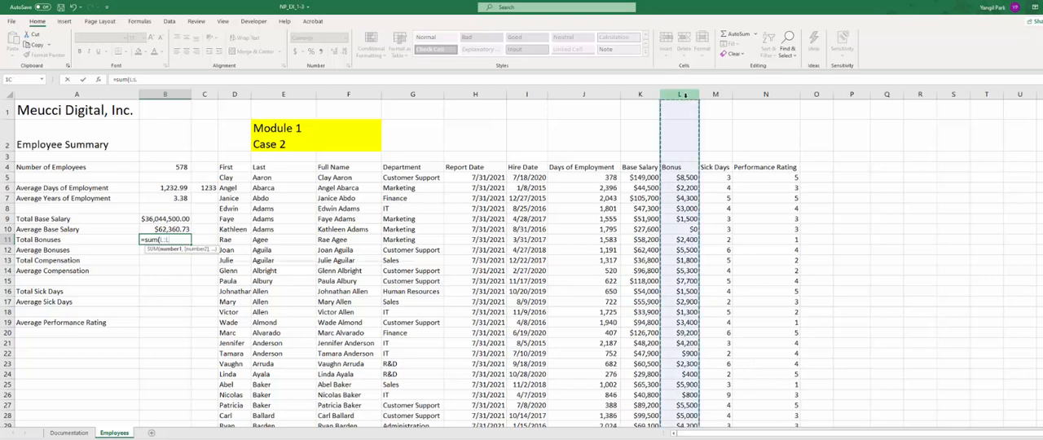
key("enter")
type("=")
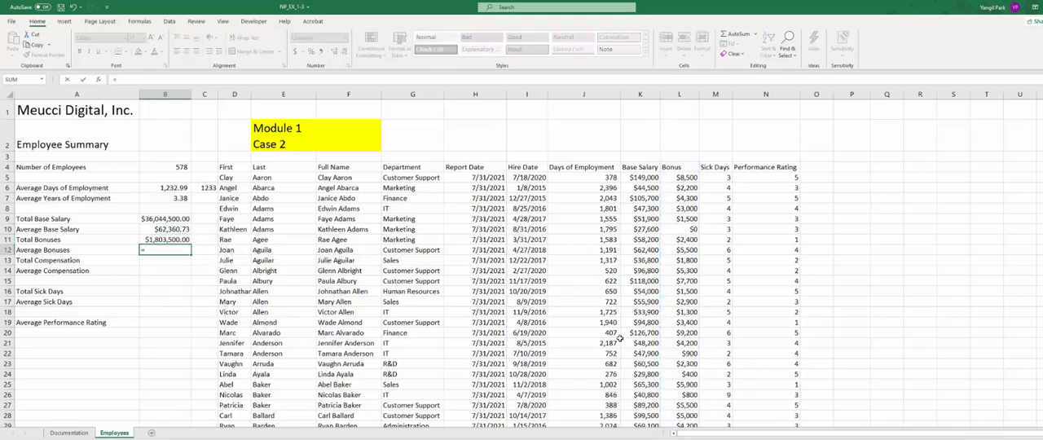
left_click(165, 240)
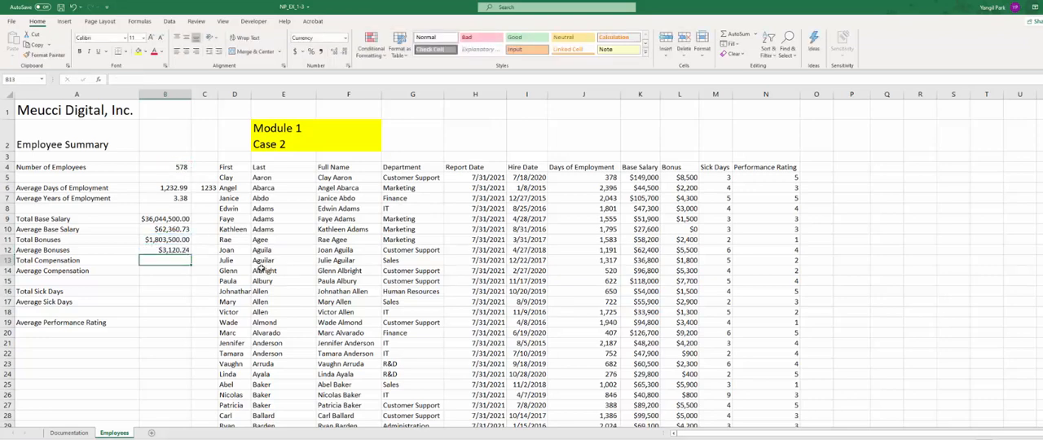
- Enter =B9+B11 for Total Compensation in B13 and begin =B13/B4 in B14
left_click(164, 260)
type("=")
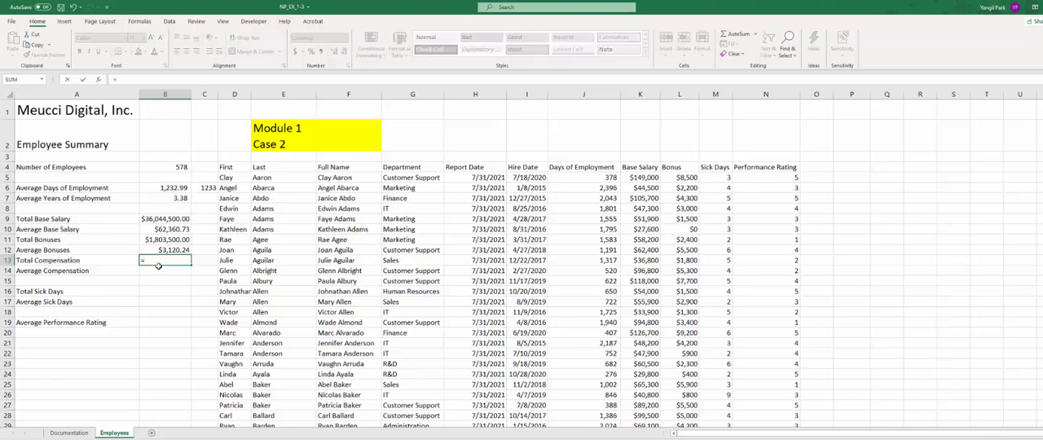
left_click(165, 218)
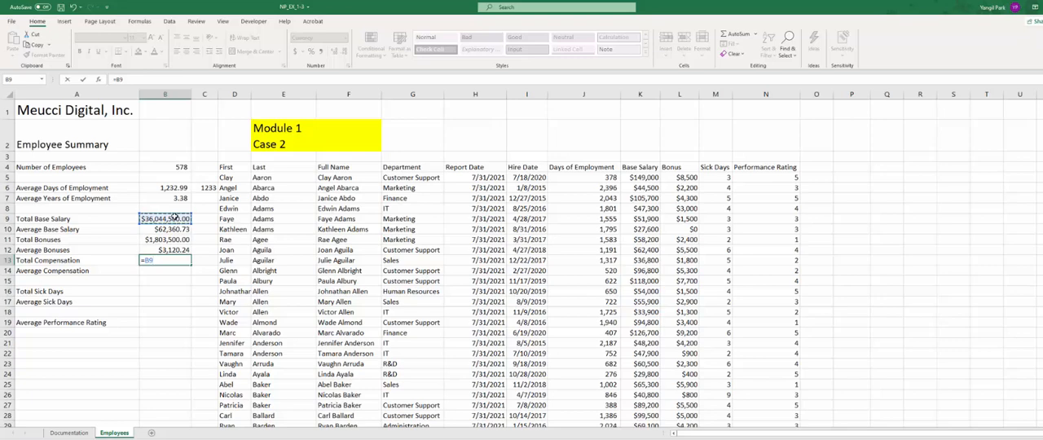
left_click(165, 240)
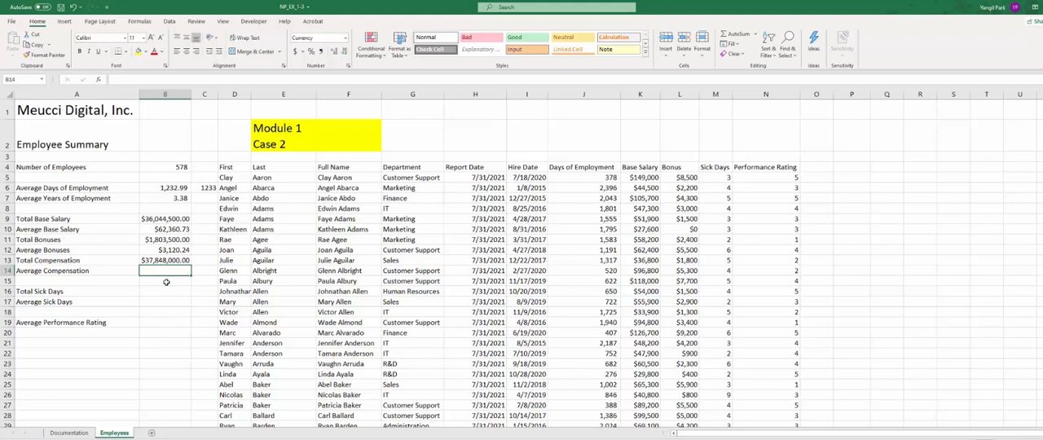
mouse_move(166, 283)
type("=B13")
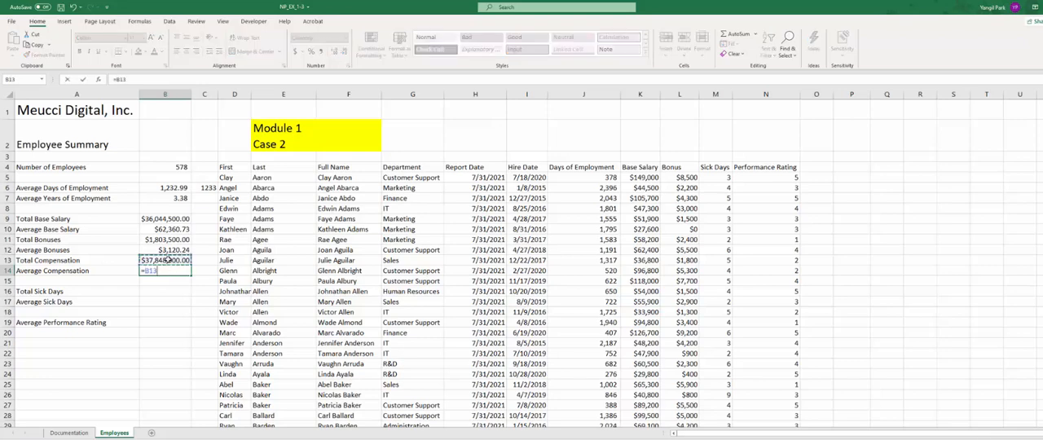
type("/B4")
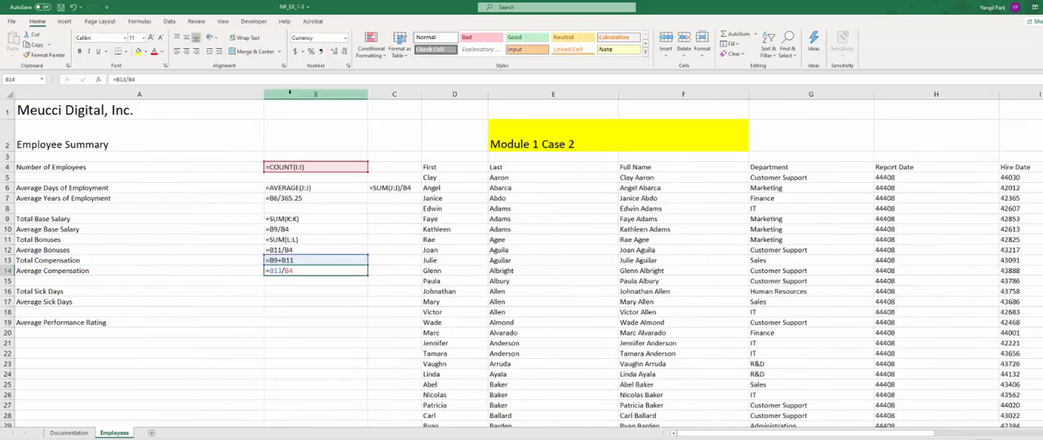
- Finish the Average Compensation formula ($65,480.97) and select B16 for Total Sick Days
left_click(316, 135)
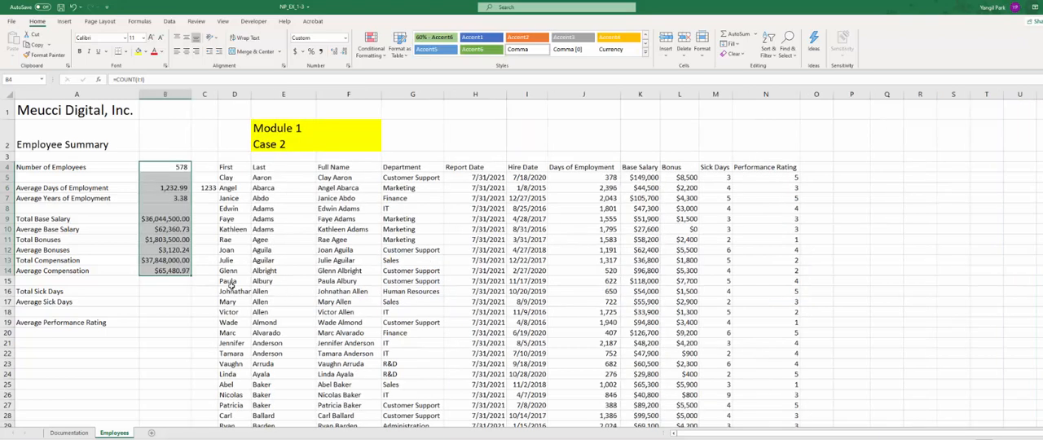
left_click(165, 291)
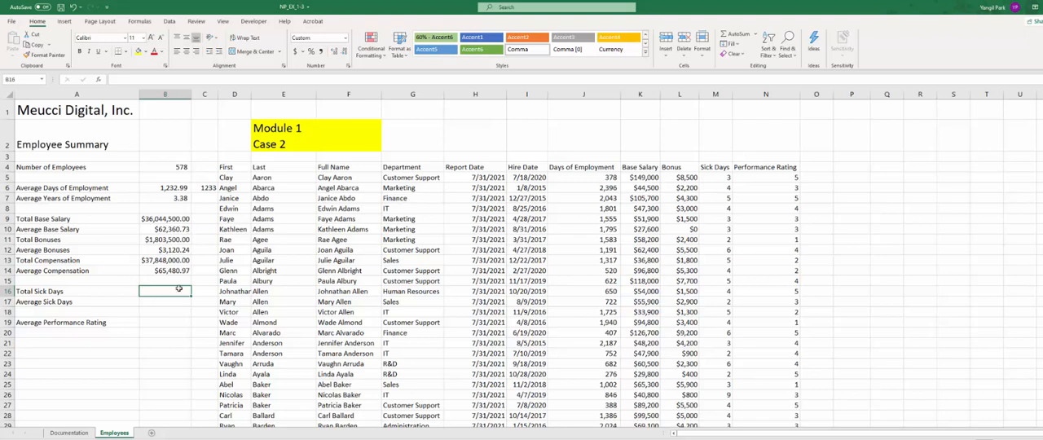
- Enter Total Sick Days =SUM(M:M) (2,877) and Average Sick Days =B16/B4 (4.98)
type("=sum")
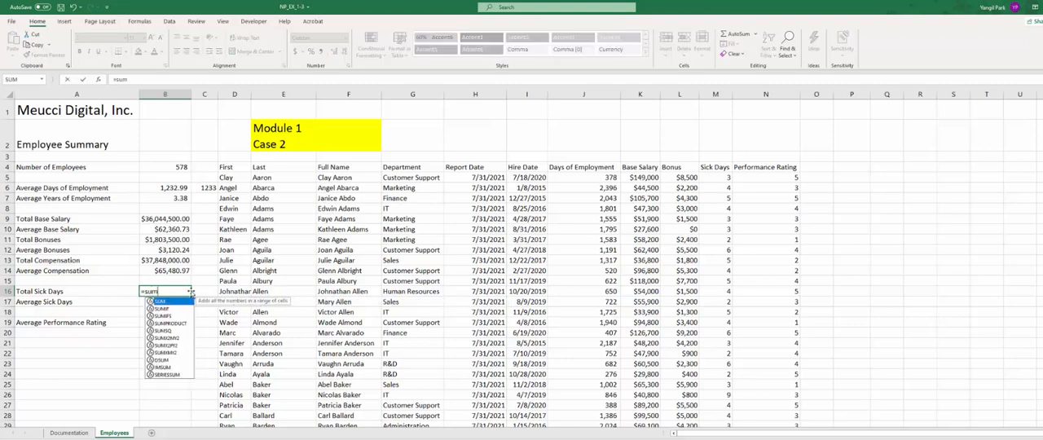
type("(")
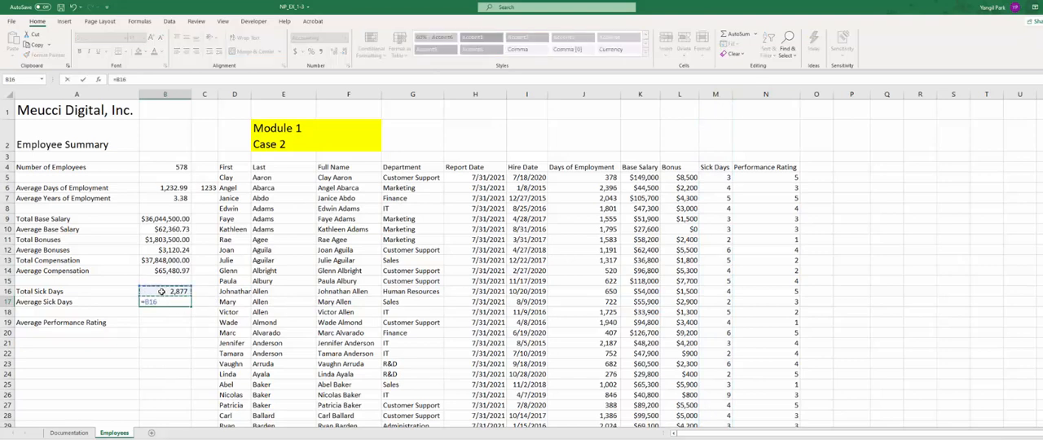
type("/")
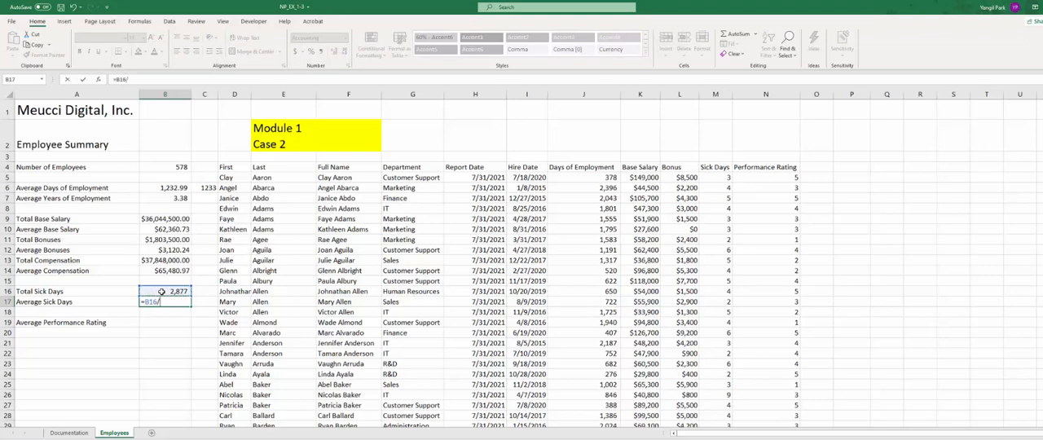
left_click(165, 167)
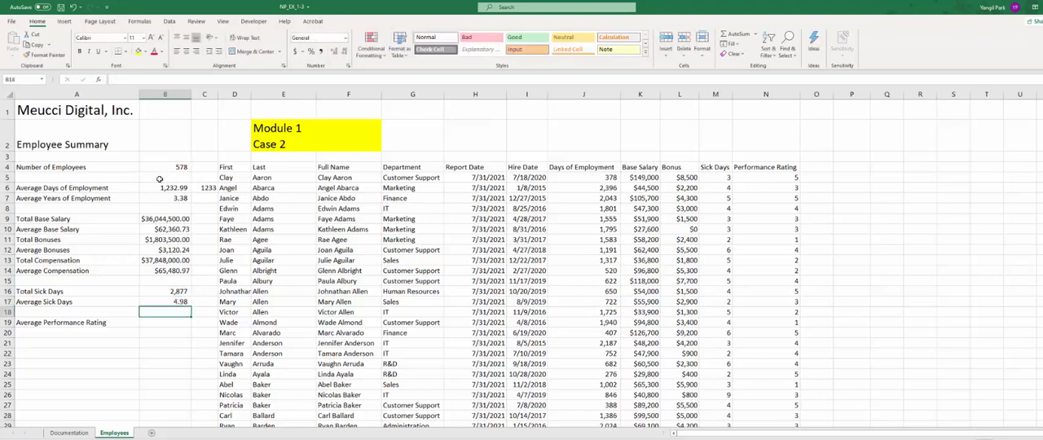
left_click(165, 322)
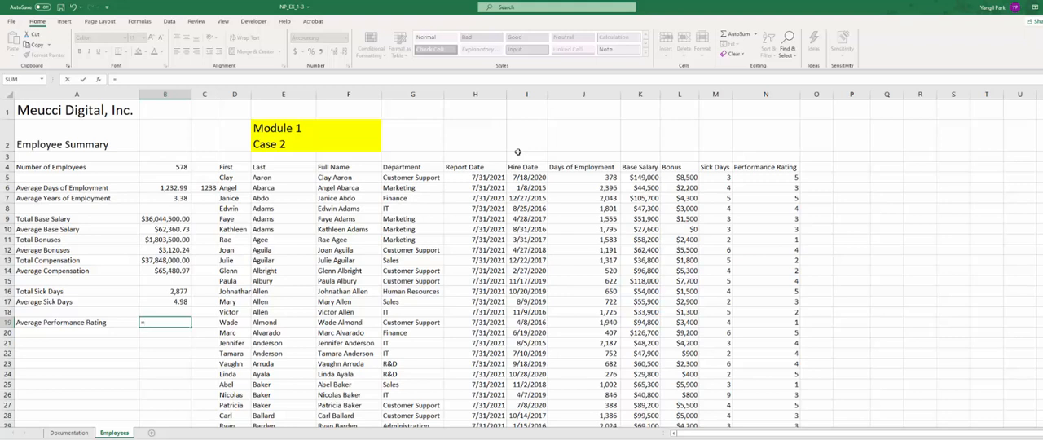
- Enter =SUM(N:N)/B4 in B19, giving an Average Performance Rating of 3.21
type("=sum")
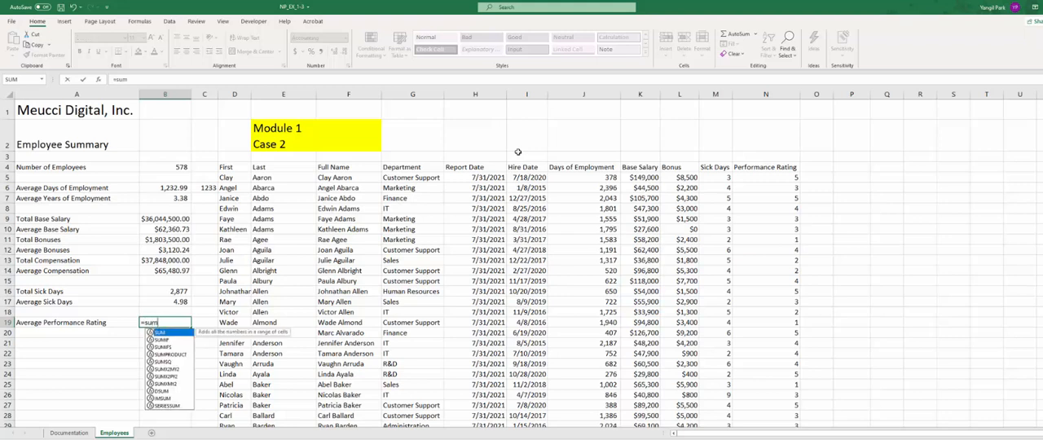
type("(N:N)/B4")
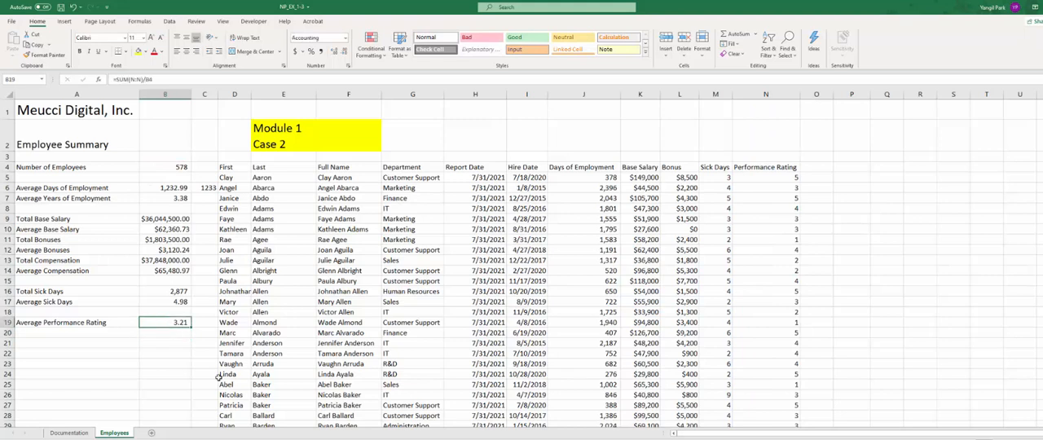
mouse_move(216, 379)
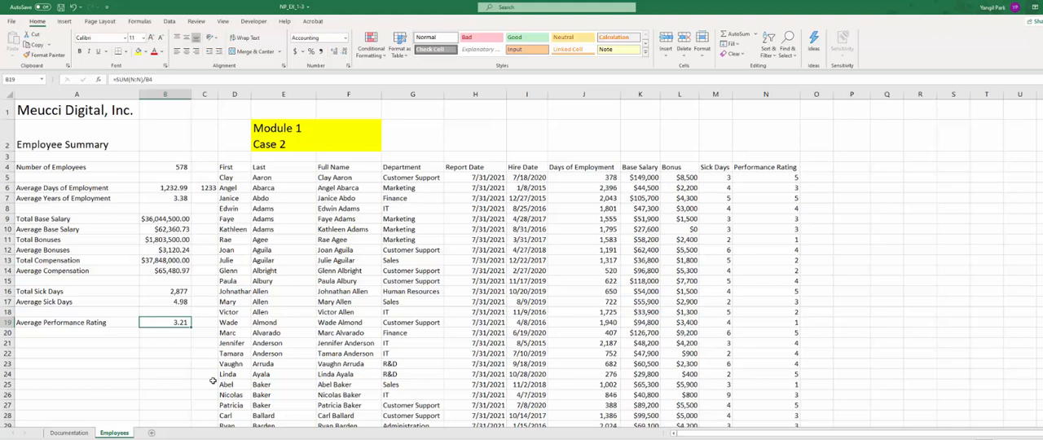
mouse_move(206, 380)
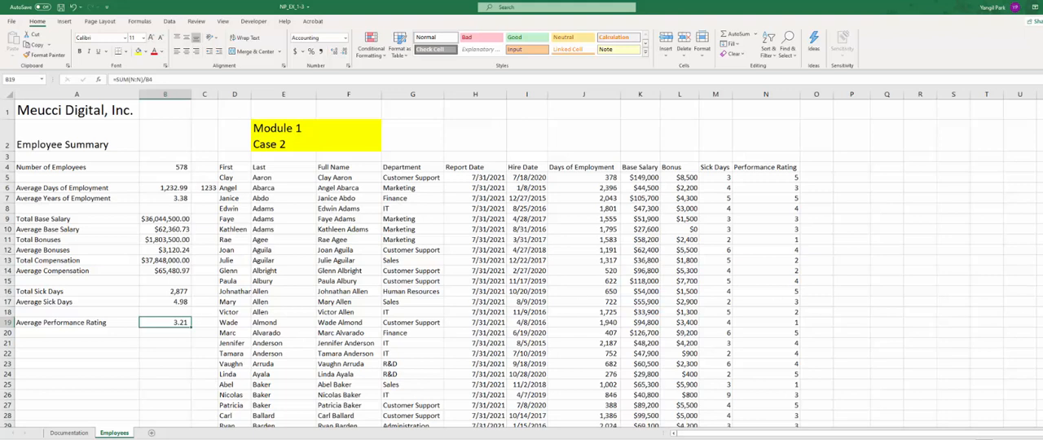
mouse_move(853, 263)
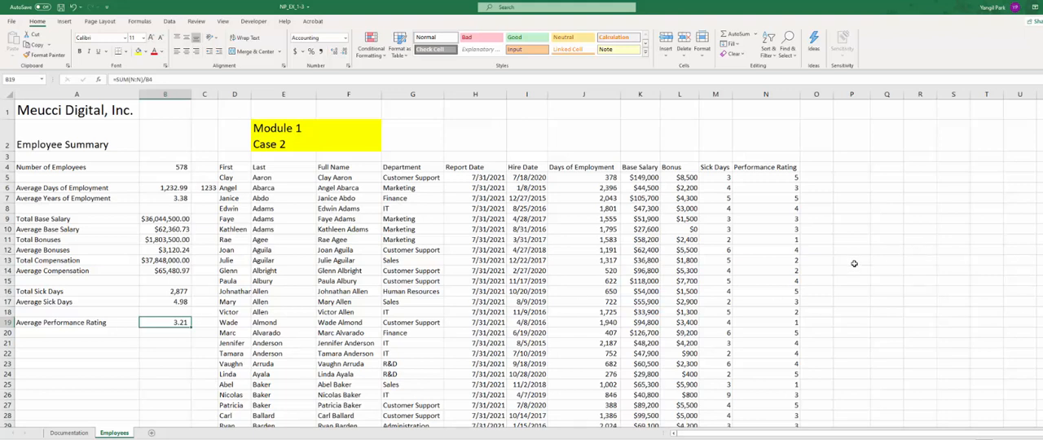
mouse_move(828, 268)
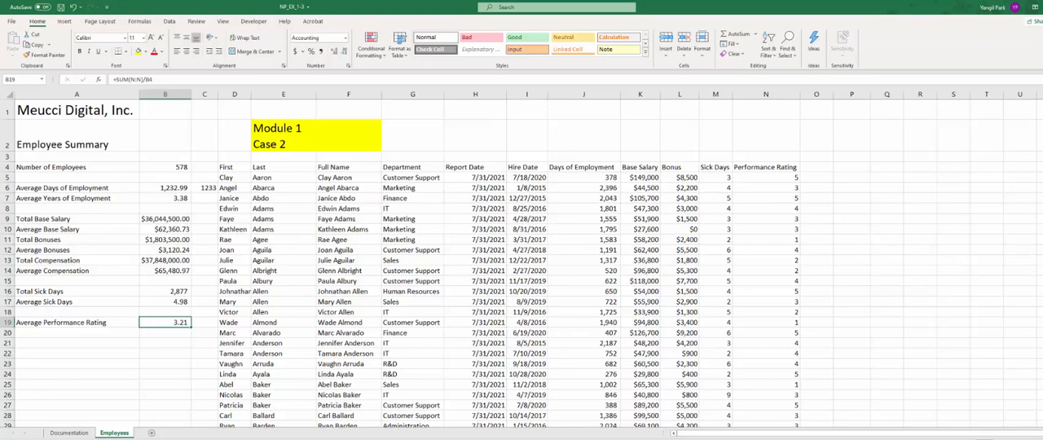
scroll("down", 3)
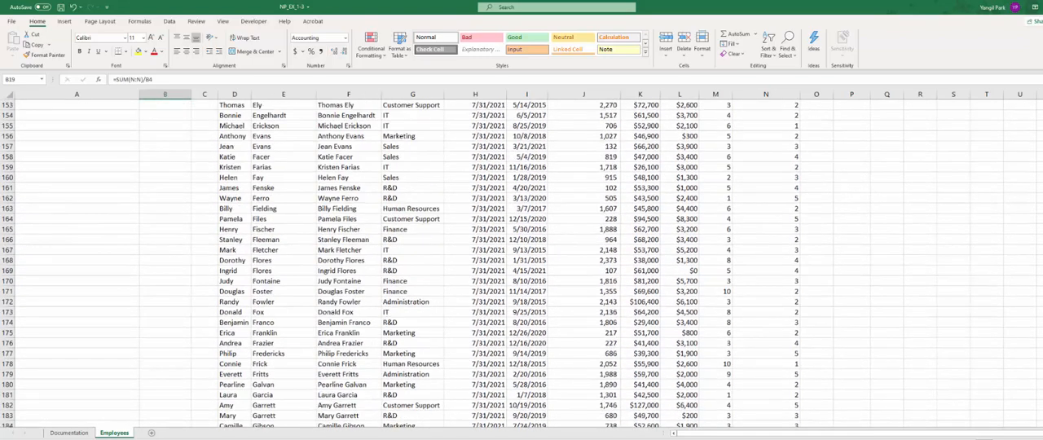
scroll("down", 3)
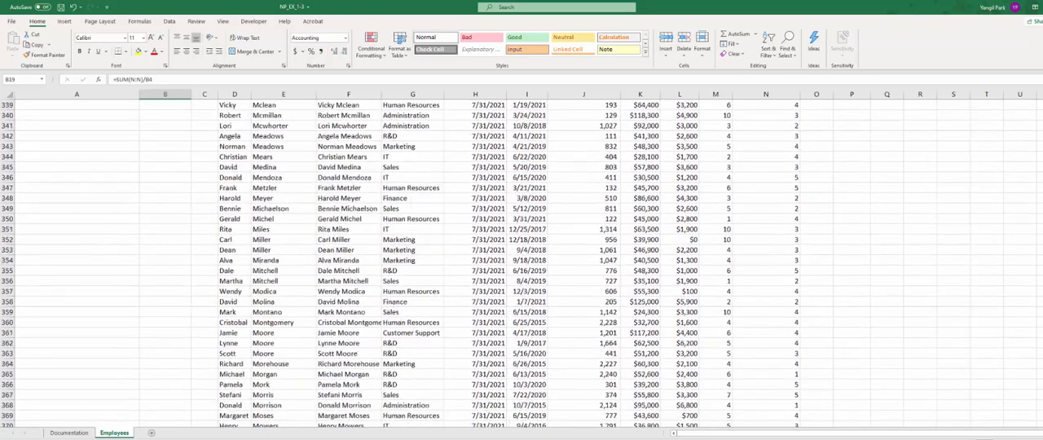
scroll("down", 3)
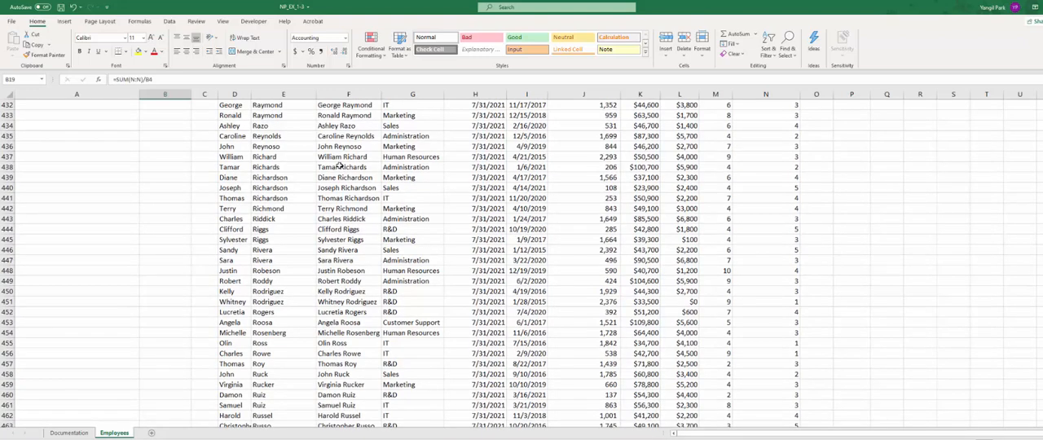
mouse_move(341, 166)
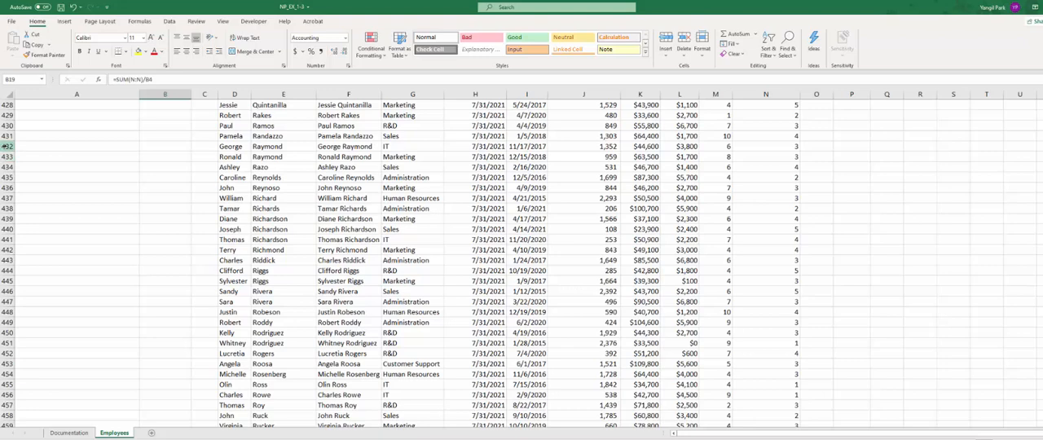
right_click(8, 146)
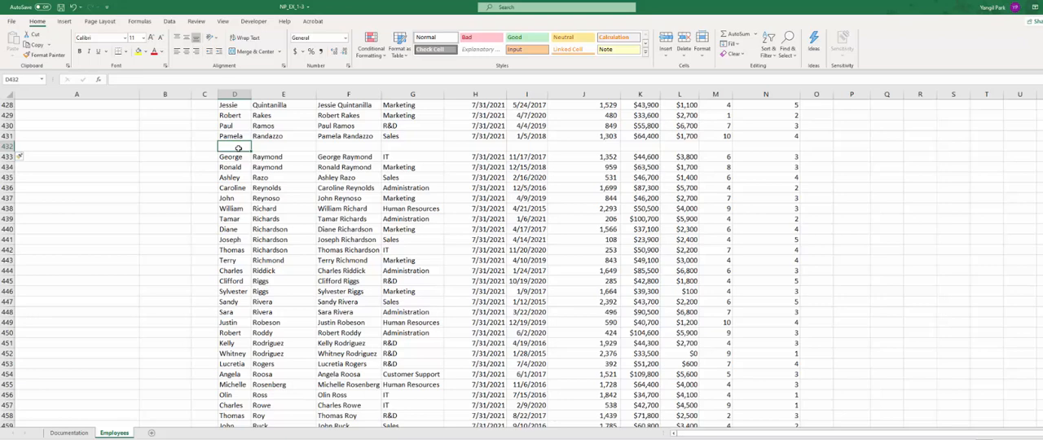
type("Aditya")
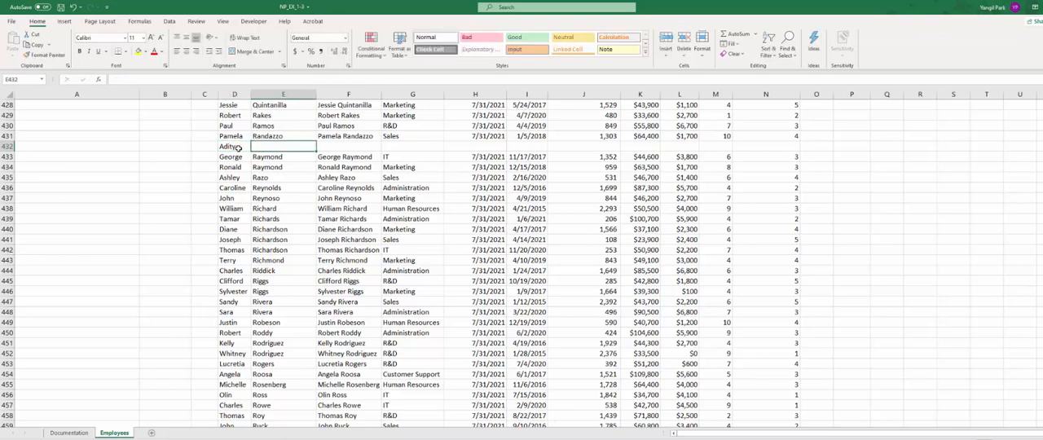
type("Rao")
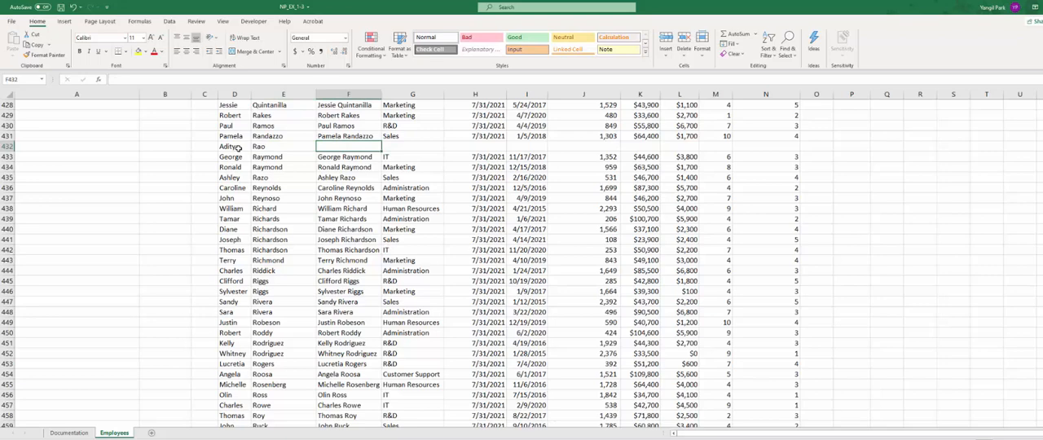
type("A")
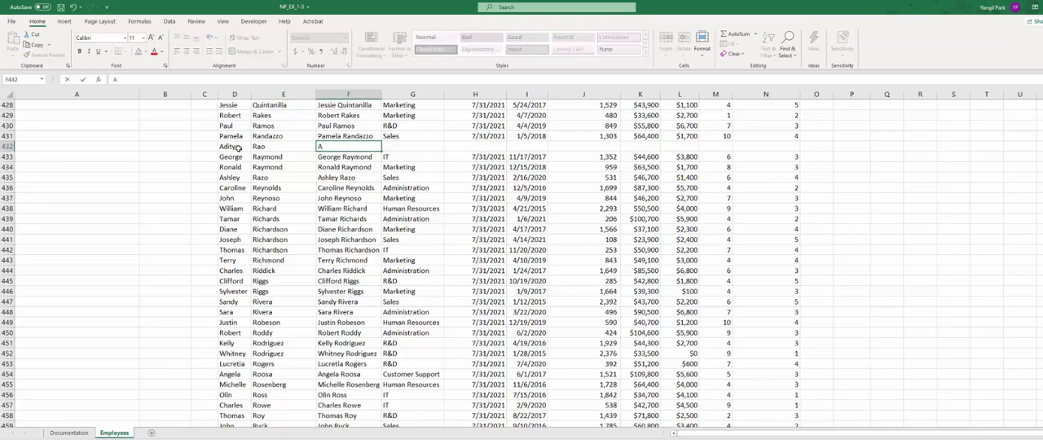
type("ditya")
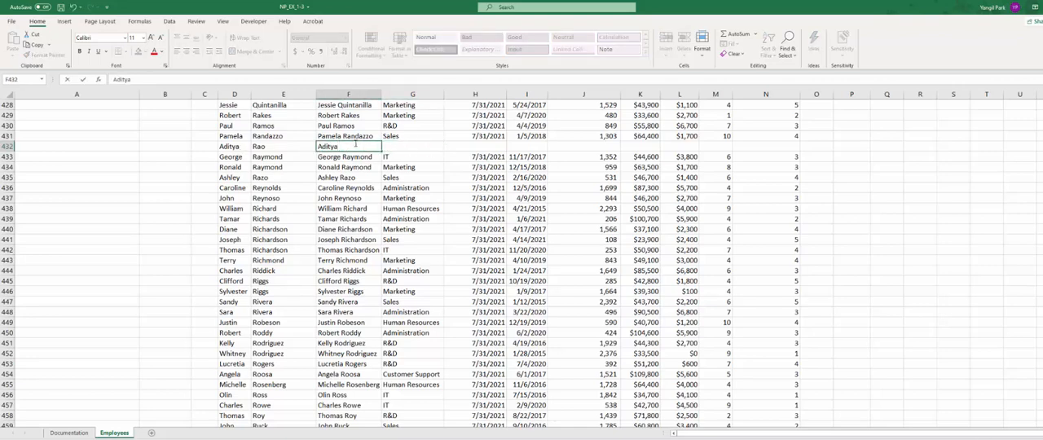
type("r")
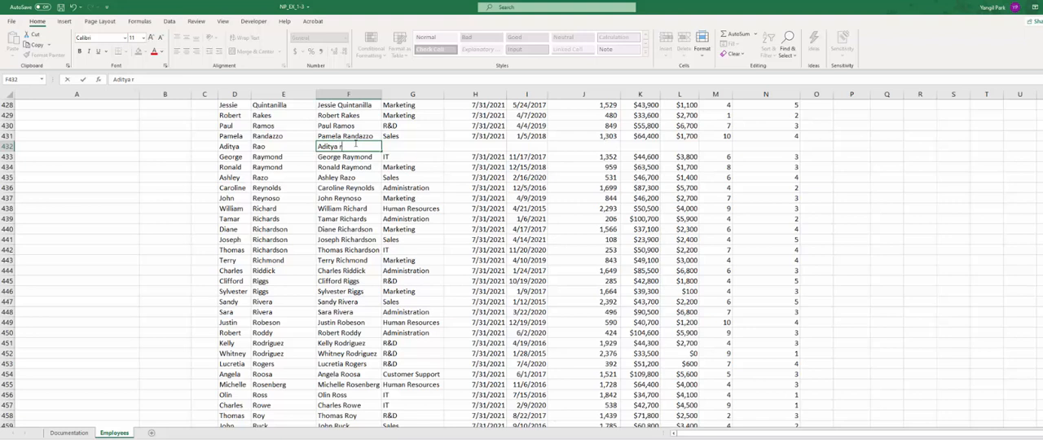
key("backspace")
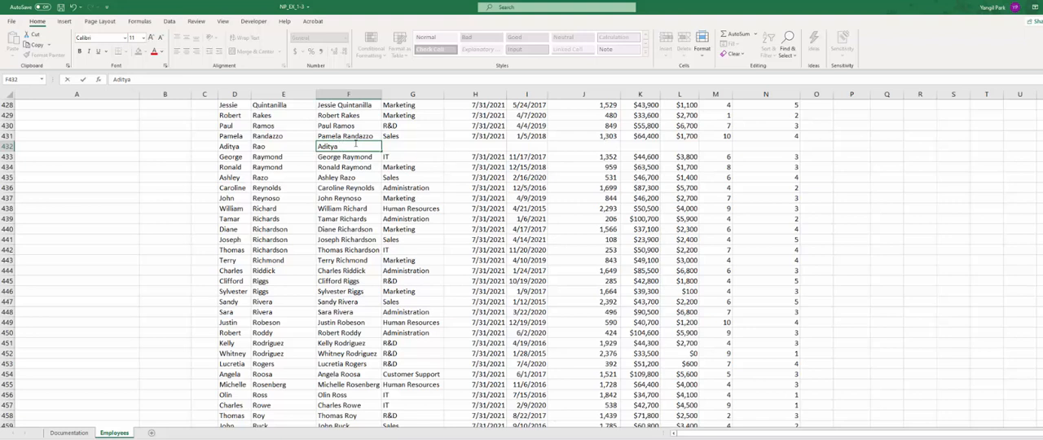
type("Ro")
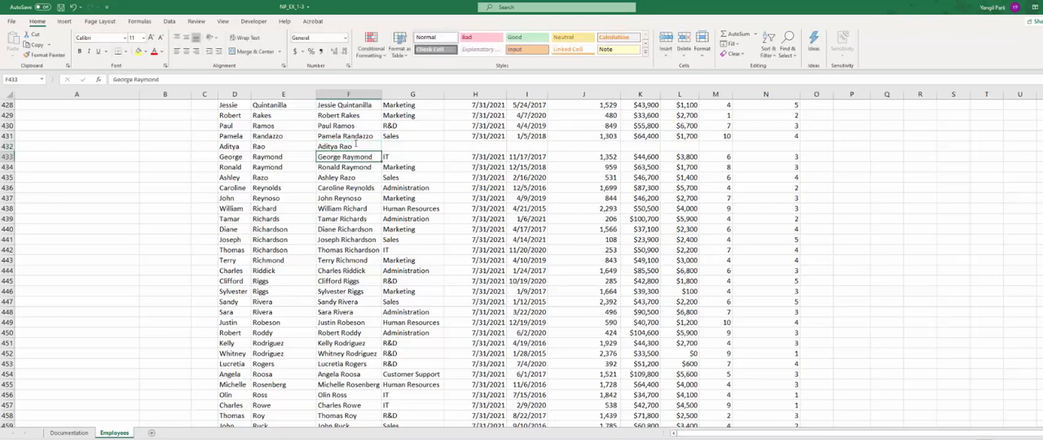
- Give row 432 department Sales, report date 7/31/2021 and hire date 7/1/2021
left_click(412, 146)
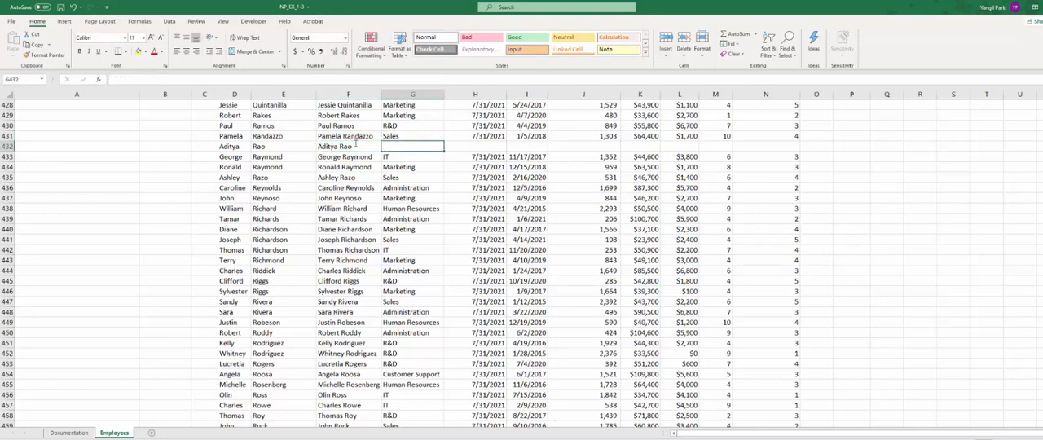
type("Sales")
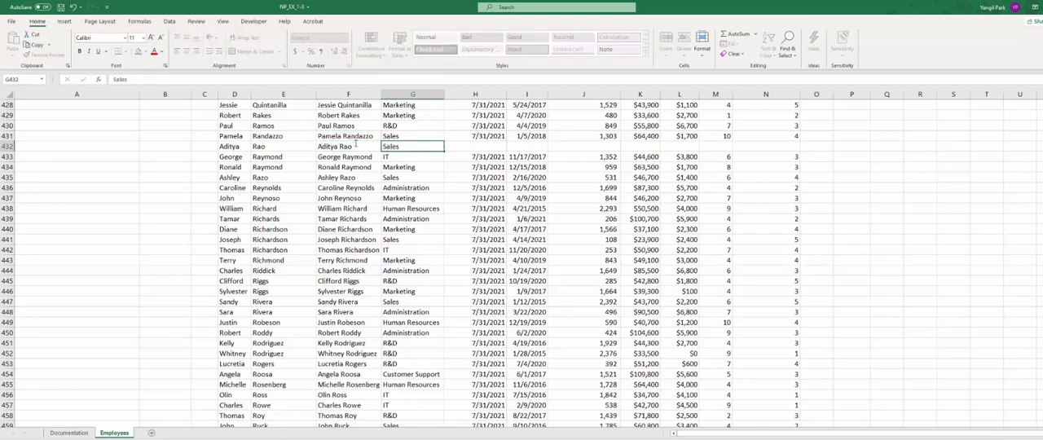
left_click(475, 146)
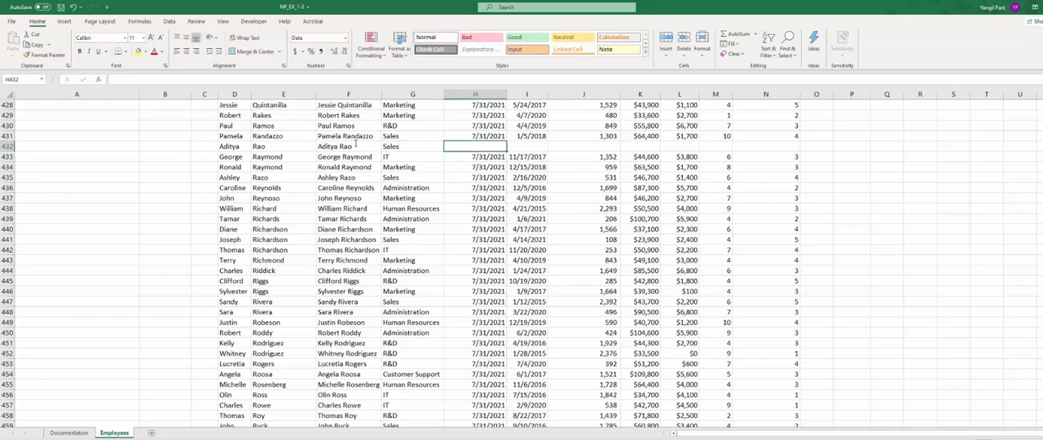
type("7/31")
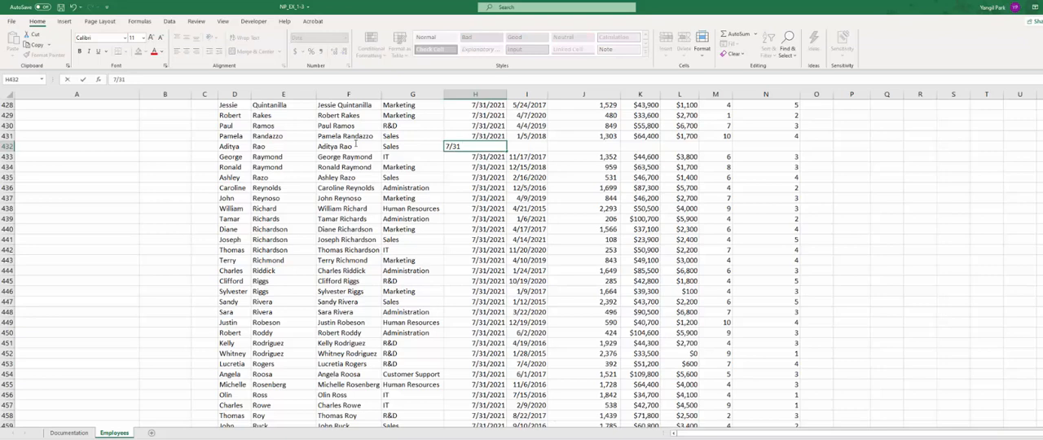
type("/2021")
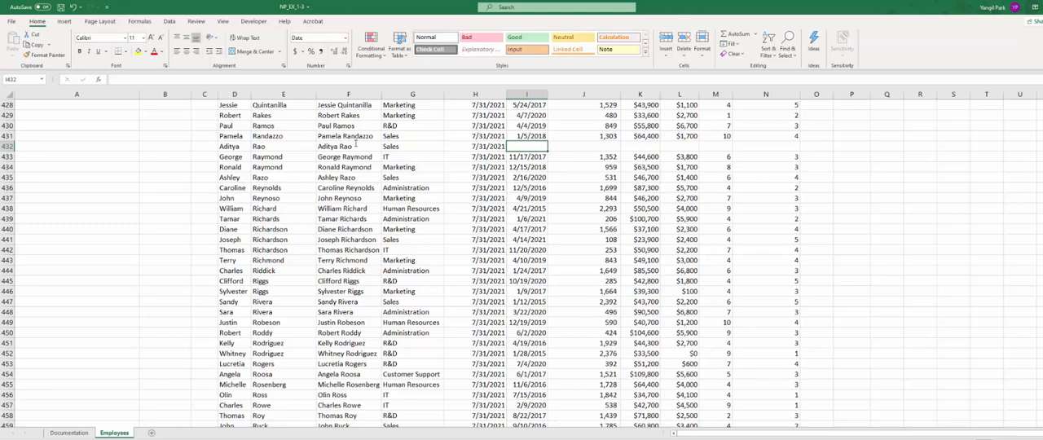
type("7/1/2021")
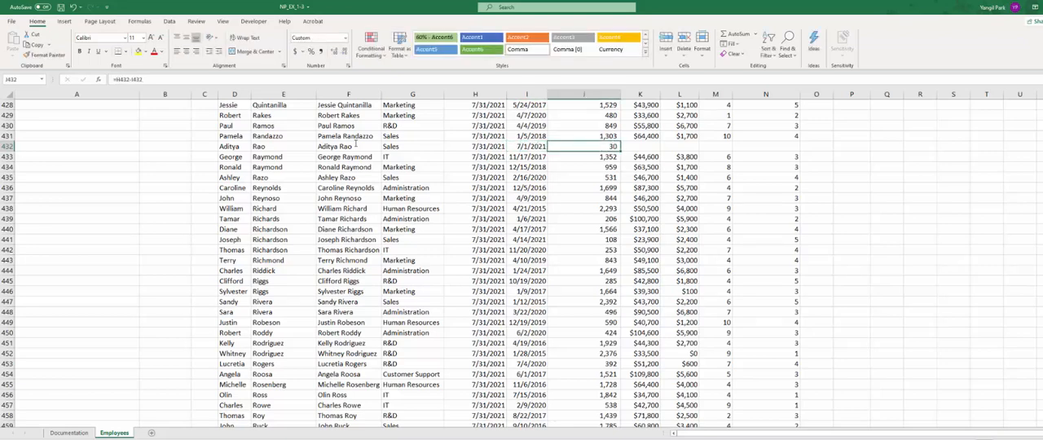
scroll("up", 3)
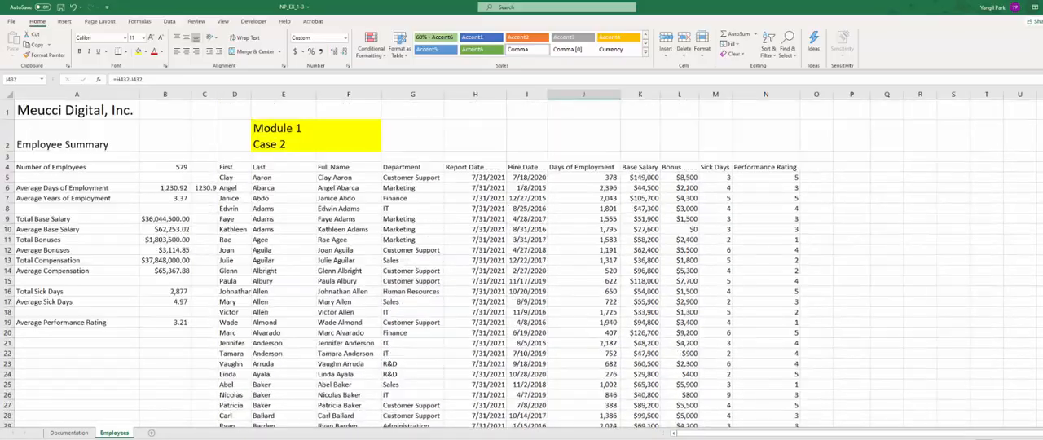
scroll("down", 3)
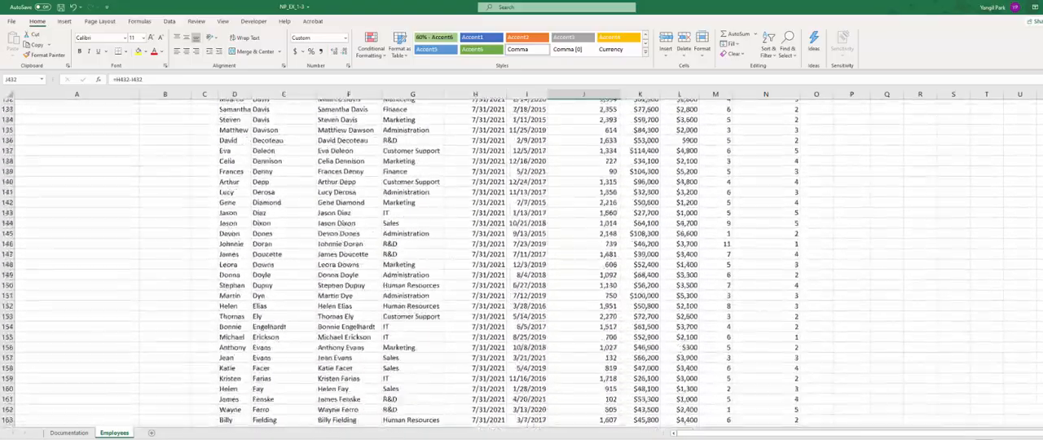
scroll("down", 3)
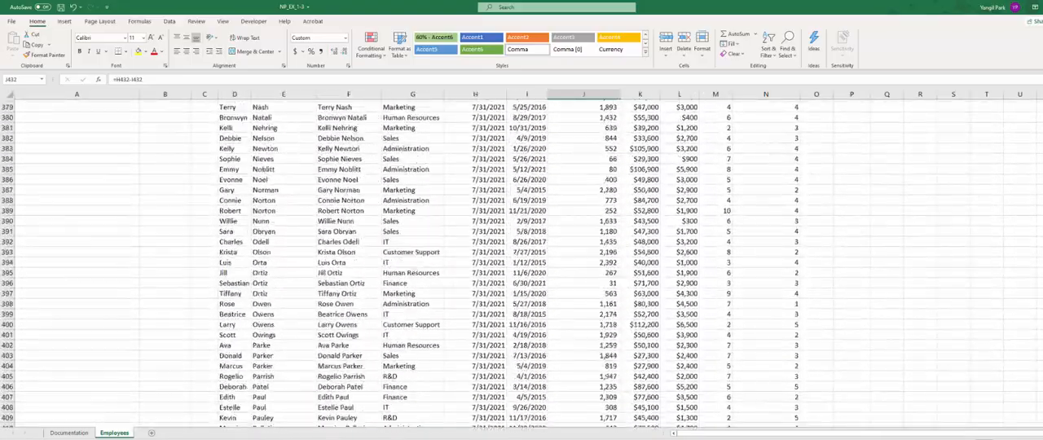
scroll("down", 3)
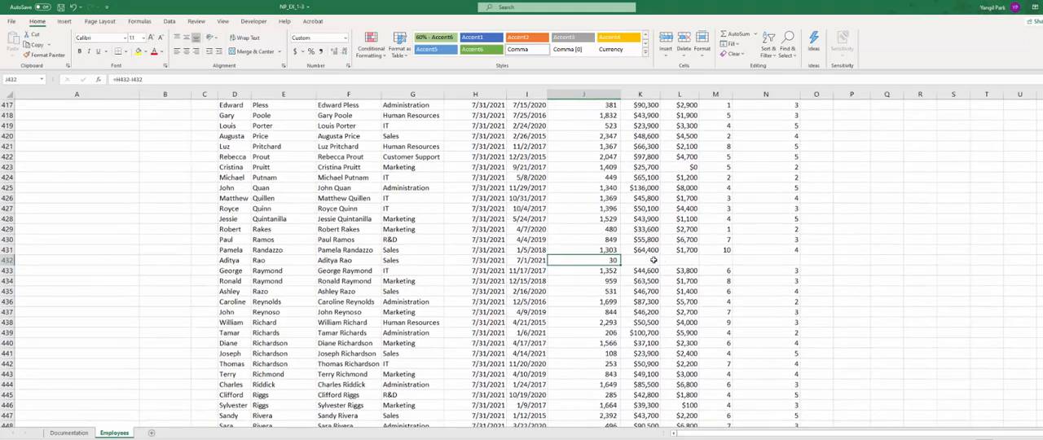
- Fill row 432 with $32,300 base salary, $0 bonus, 0 sick days and rating 3
type("32")
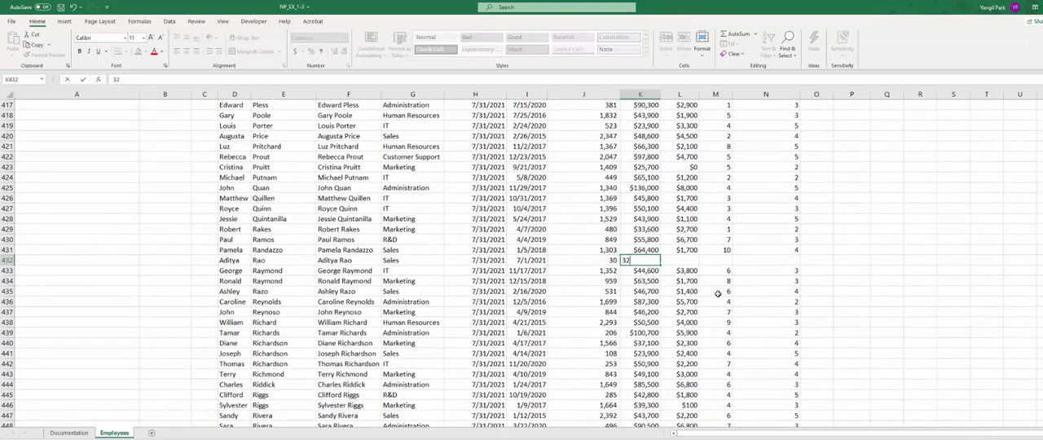
type(",300")
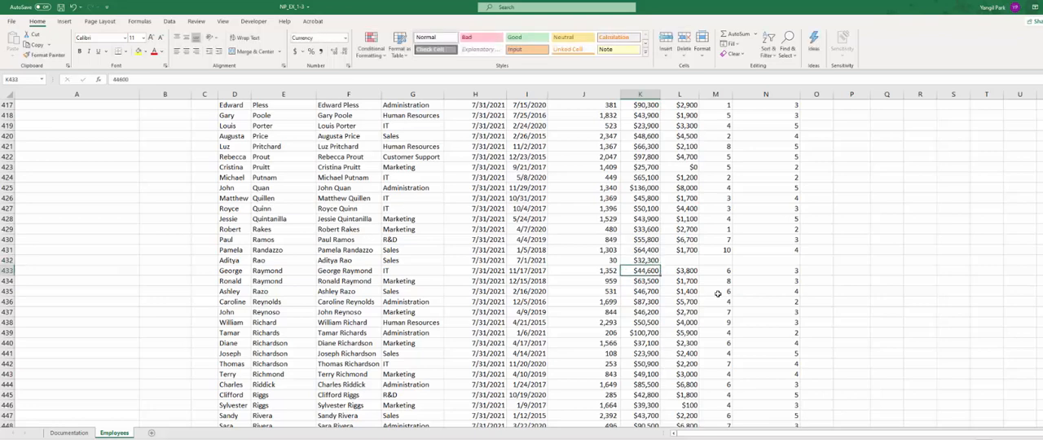
left_click(680, 260)
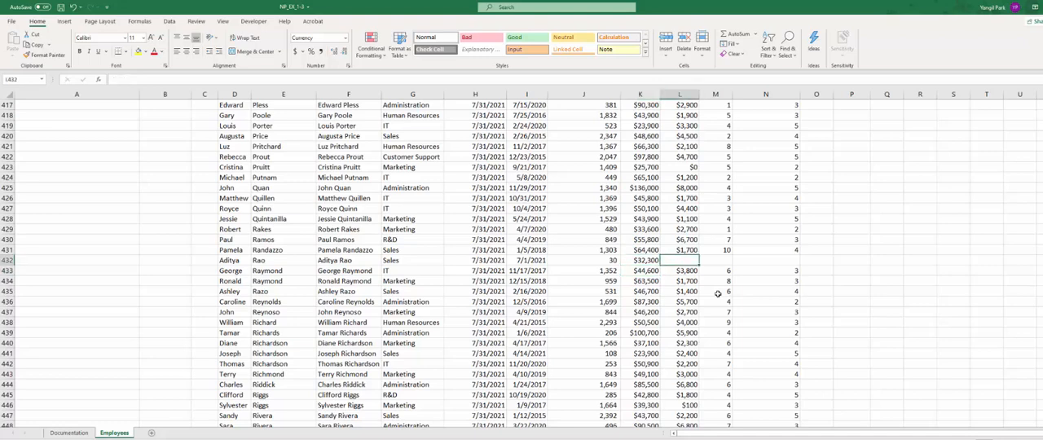
type("0")
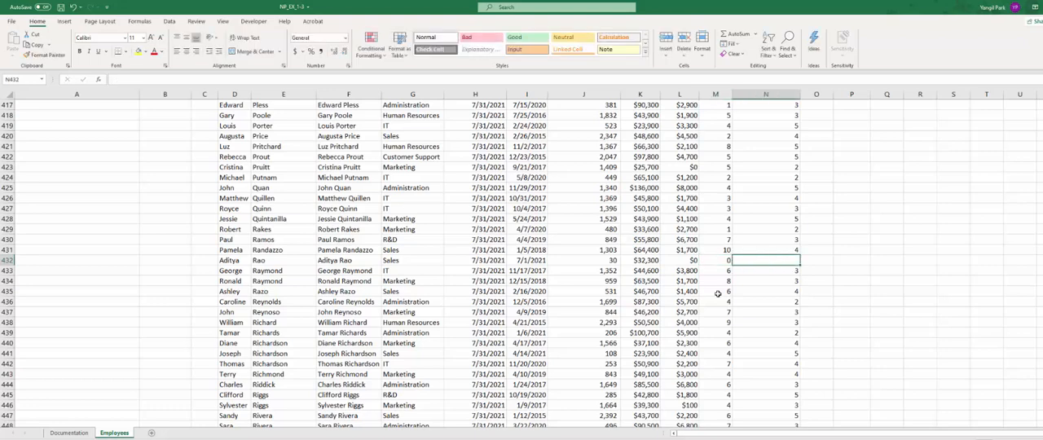
type("3")
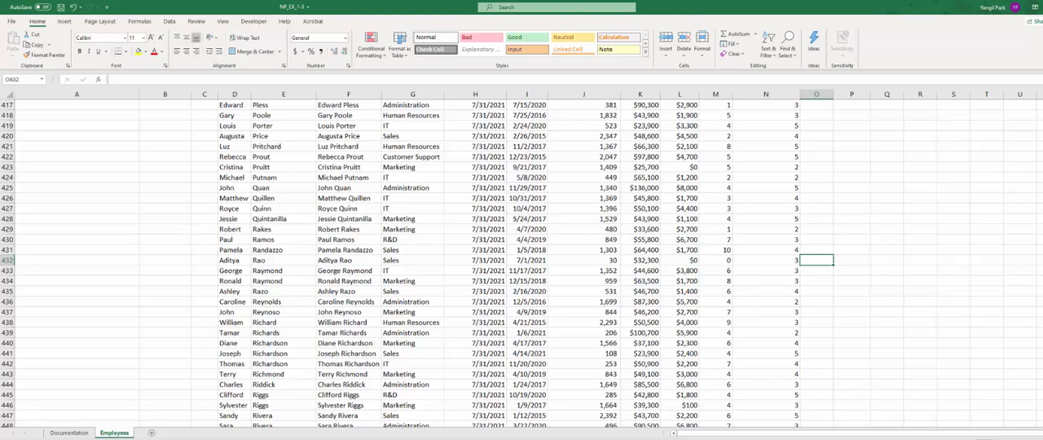
key("ctrl+Home")
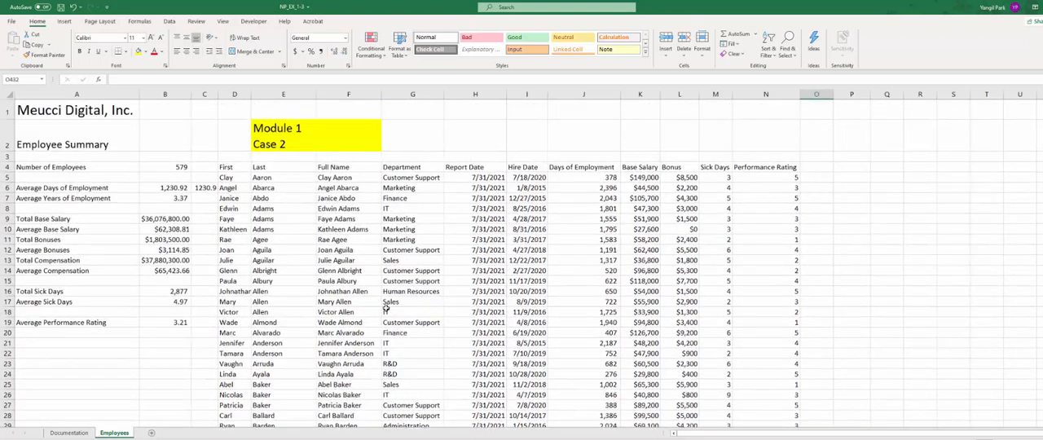
left_click(165, 166)
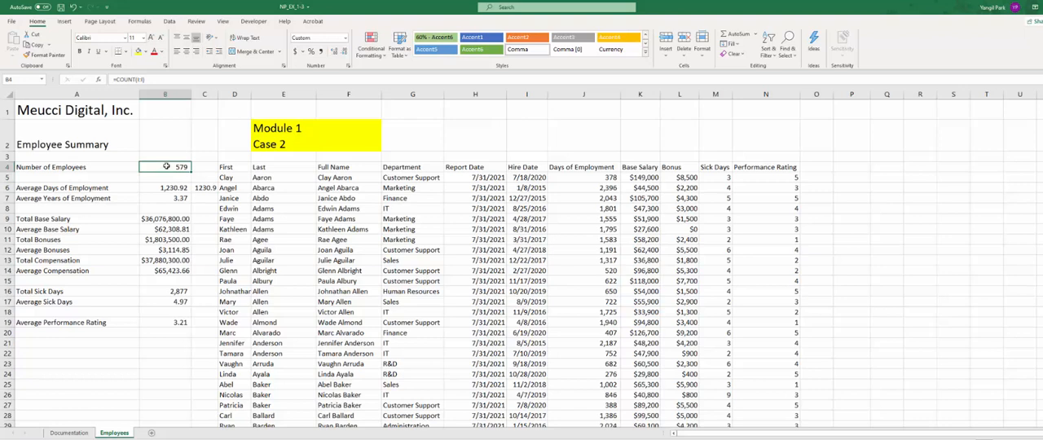
mouse_move(315, 373)
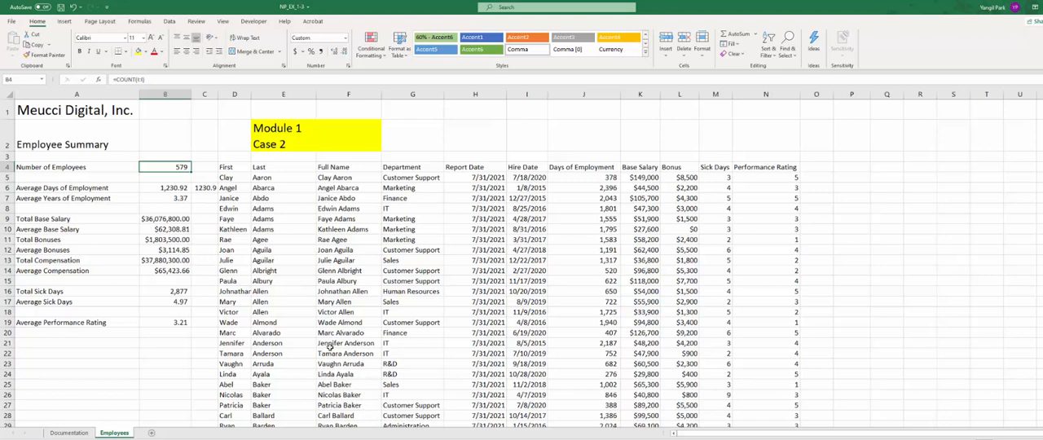
mouse_move(161, 29)
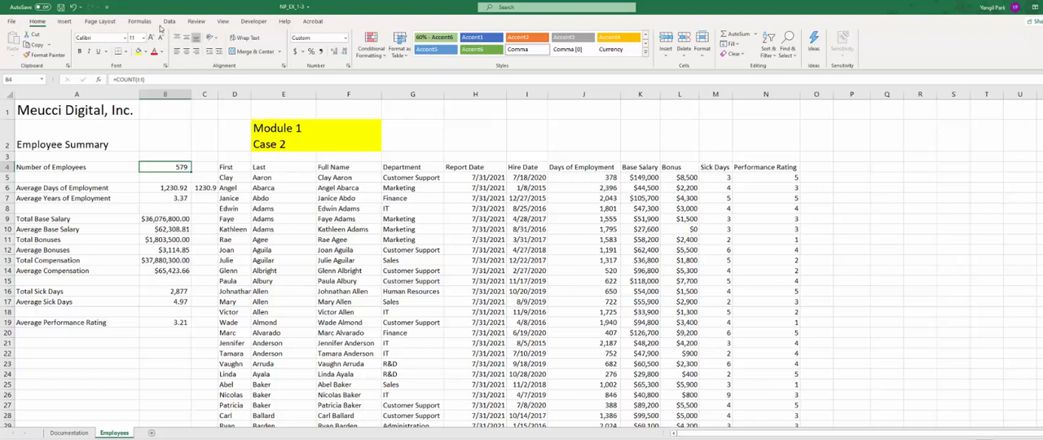
- Set the Page Layout Scale to Fit width to 1 page
left_click(100, 20)
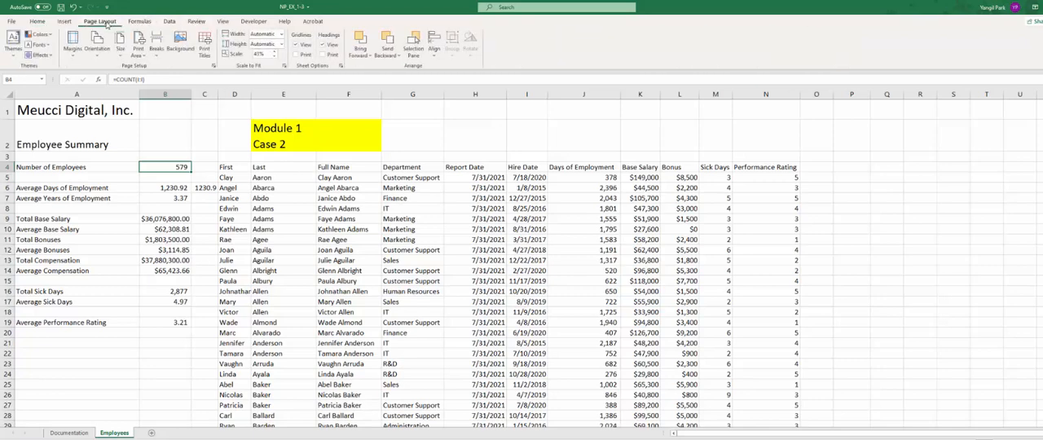
left_click(96, 41)
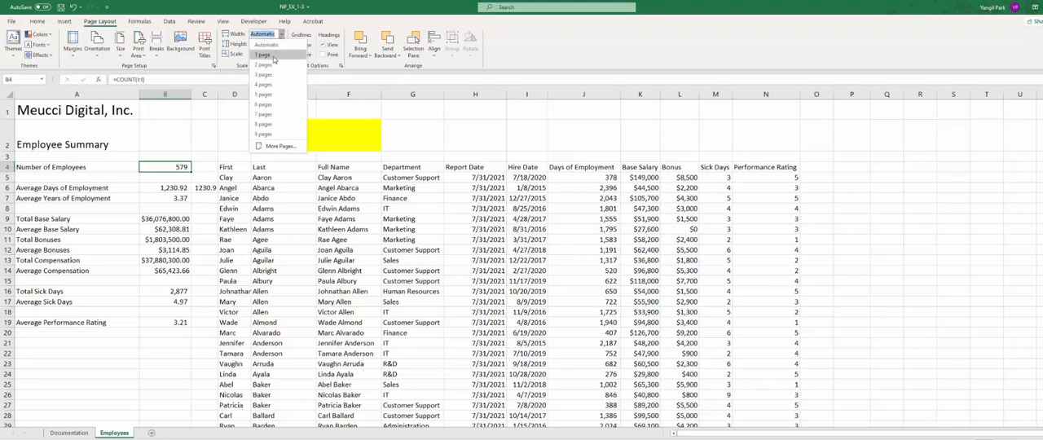
left_click(263, 55)
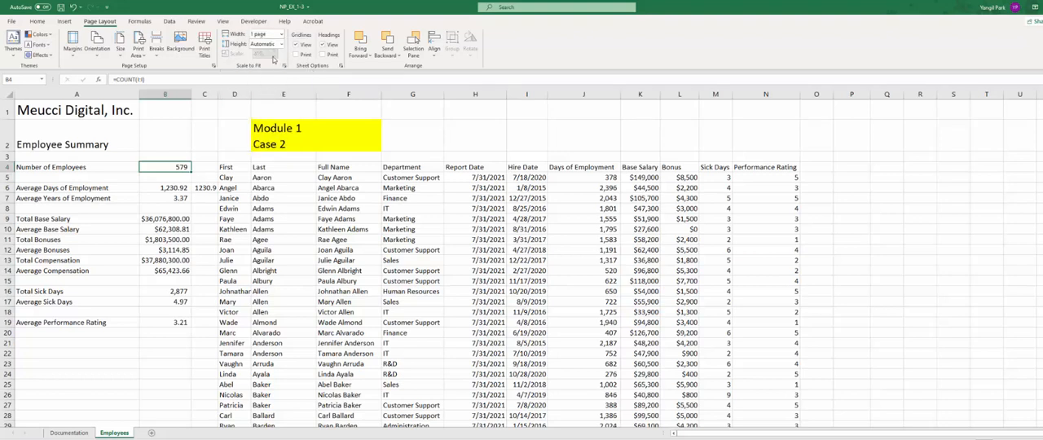
mouse_move(265, 54)
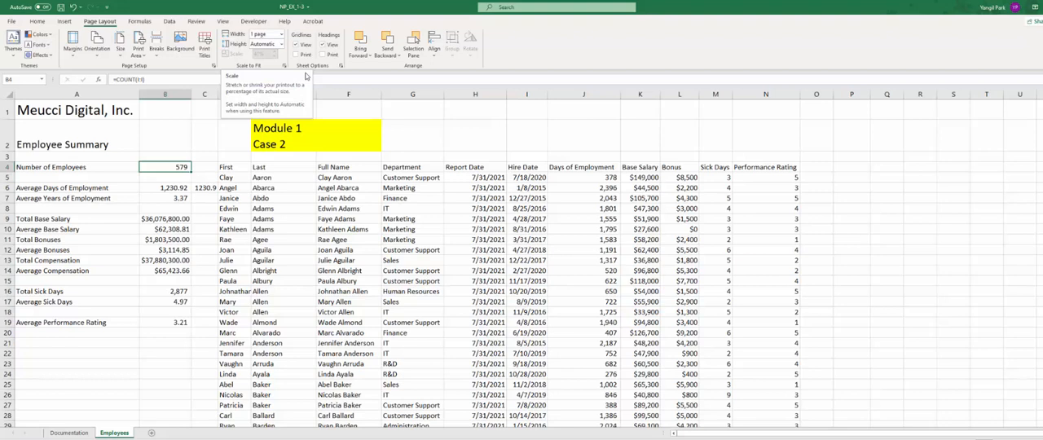
mouse_move(303, 88)
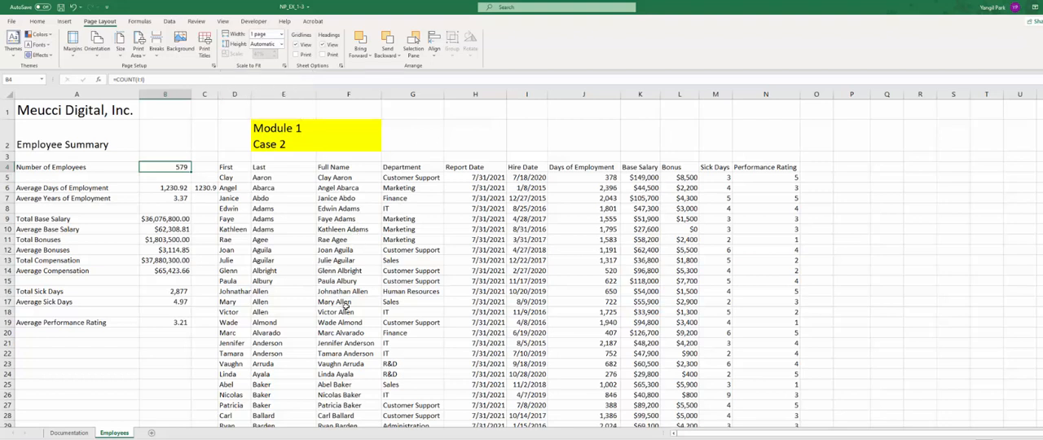
mouse_move(373, 316)
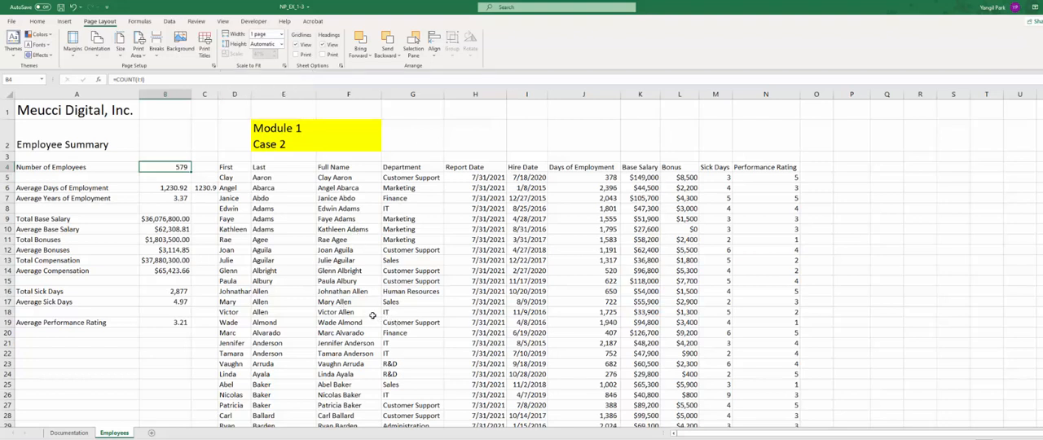
mouse_move(255, 279)
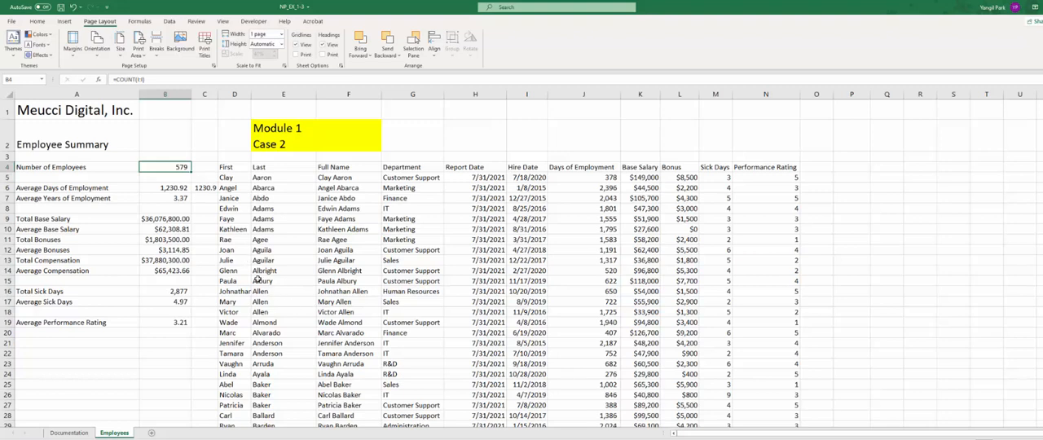